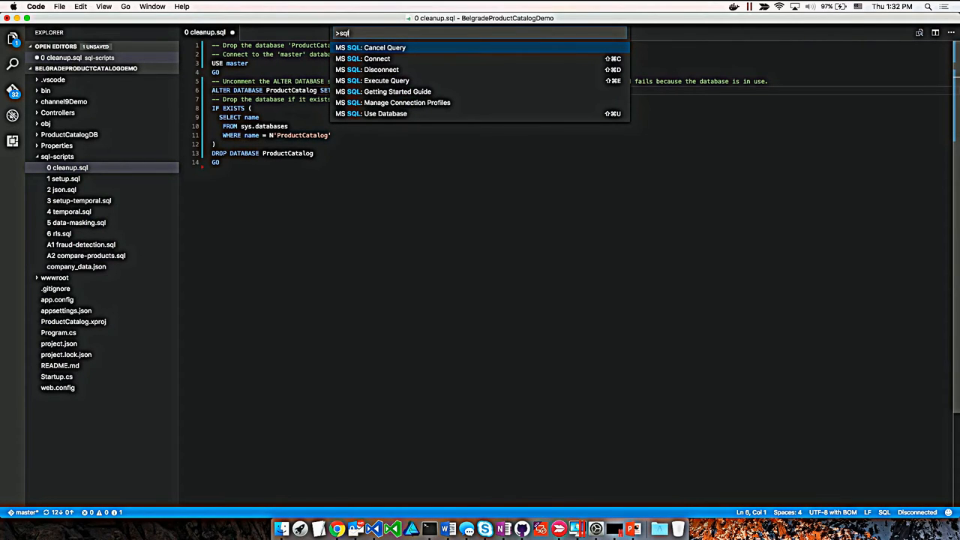
mouse_move(356, 59)
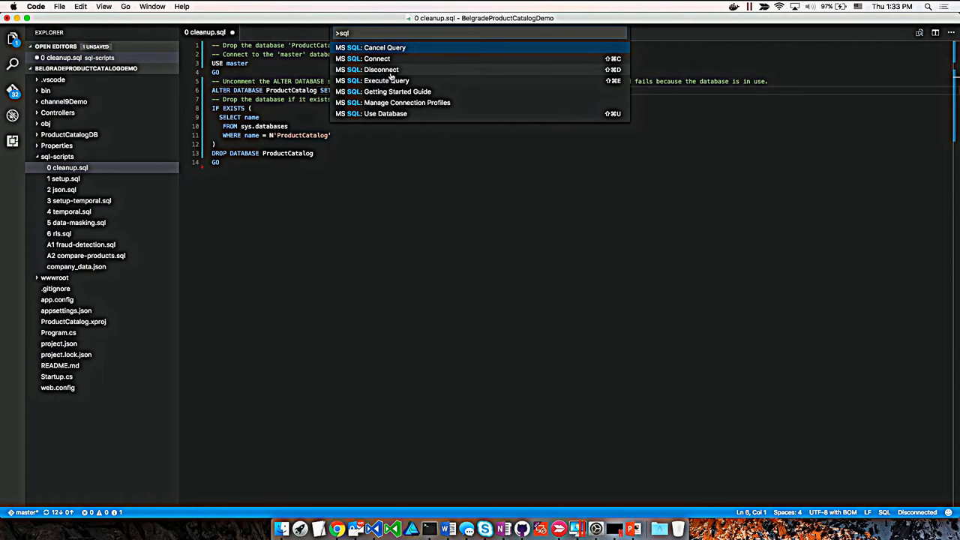
Step: Start MS SQL: Connect and choose to create a new connection profile
text(co)
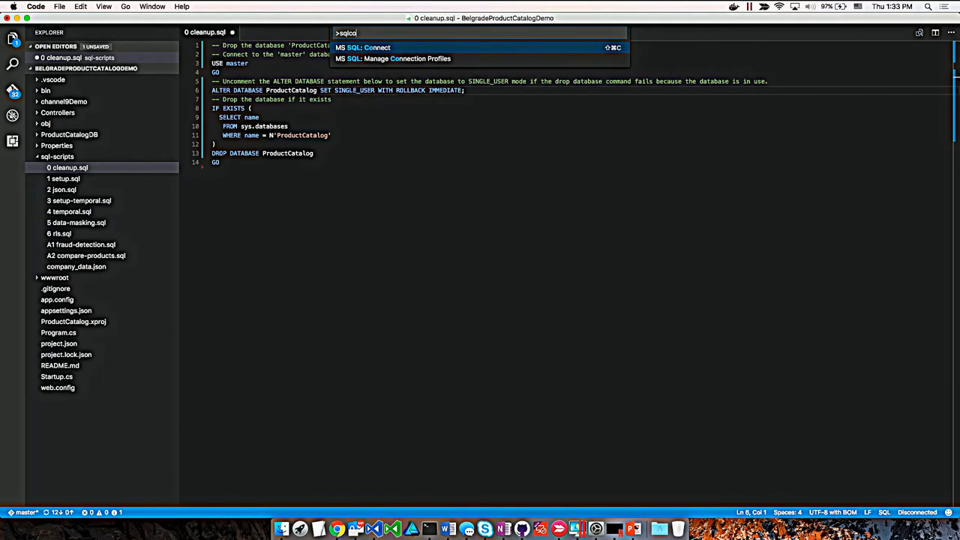
key(Backspace)
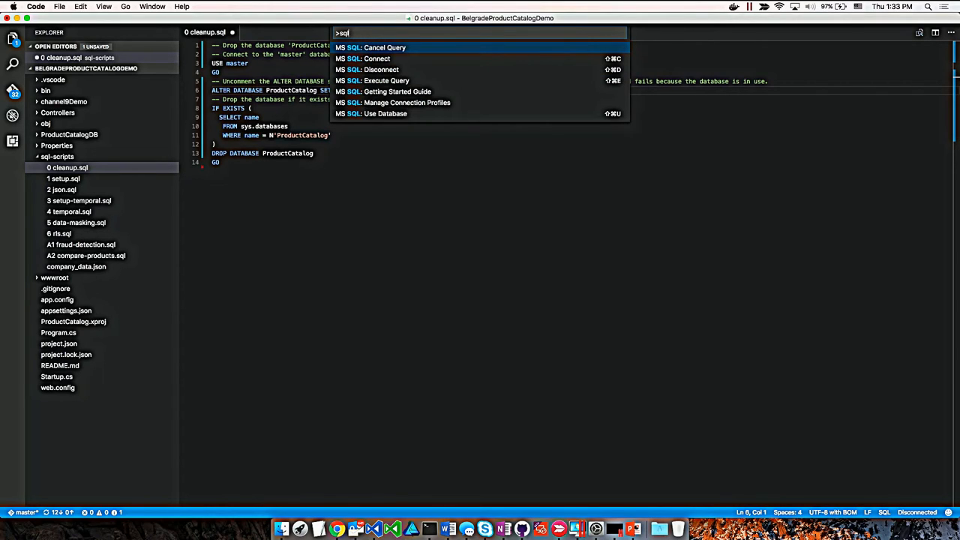
text(di)
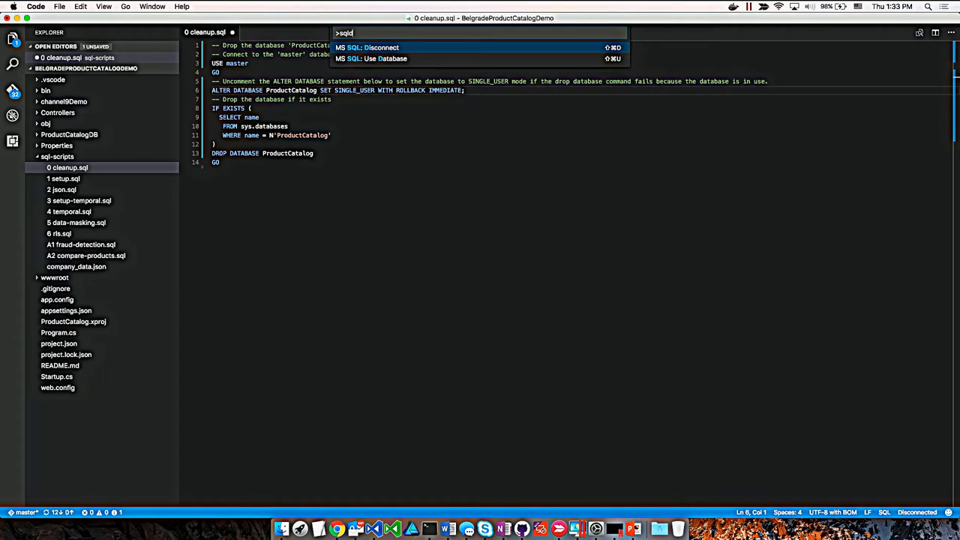
text(con)
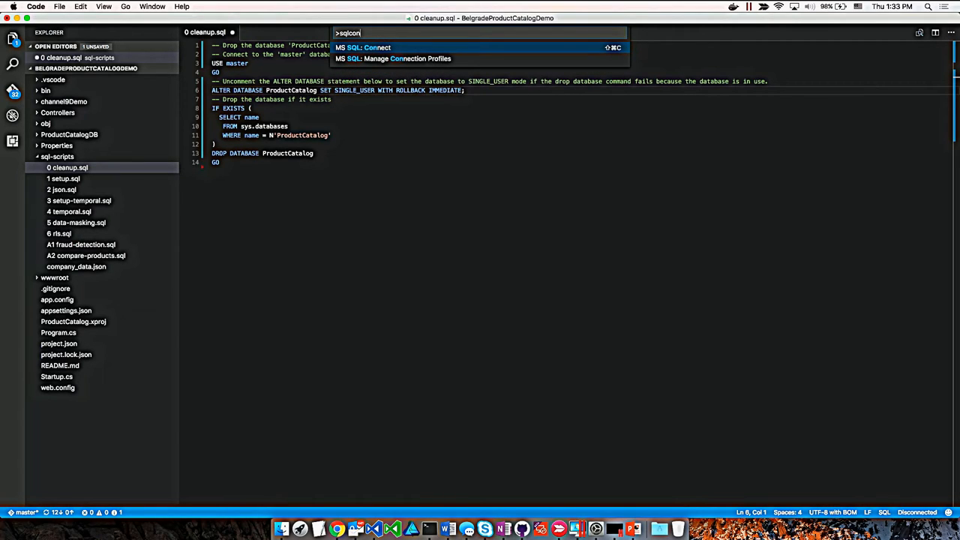
click(369, 48)
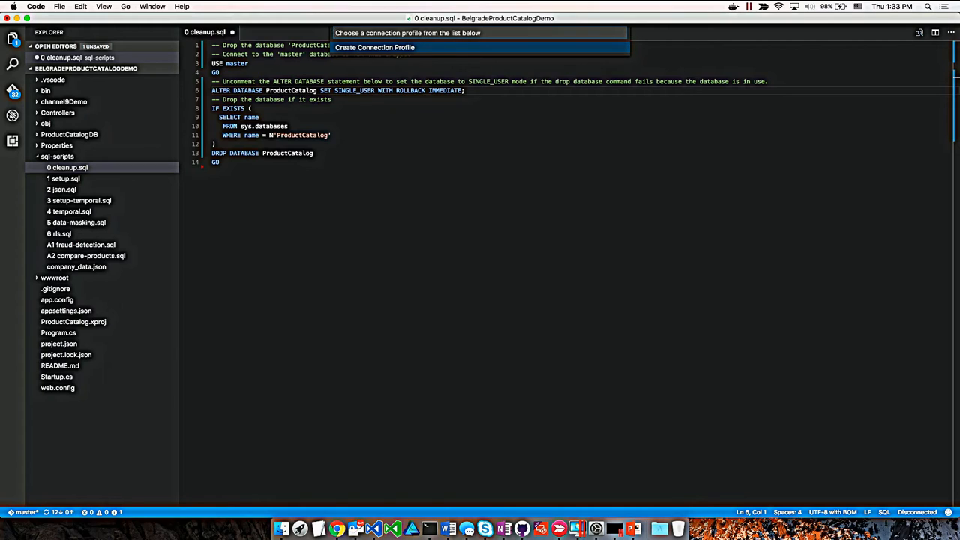
click(378, 48)
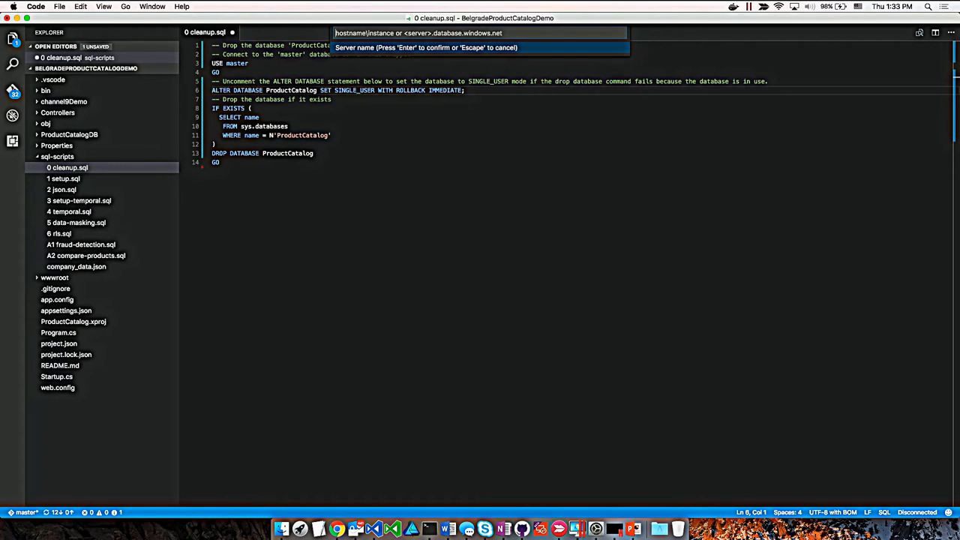
Step: Configure the profile: localhost, default database, user sa, saved password, named Docker
text(localh)
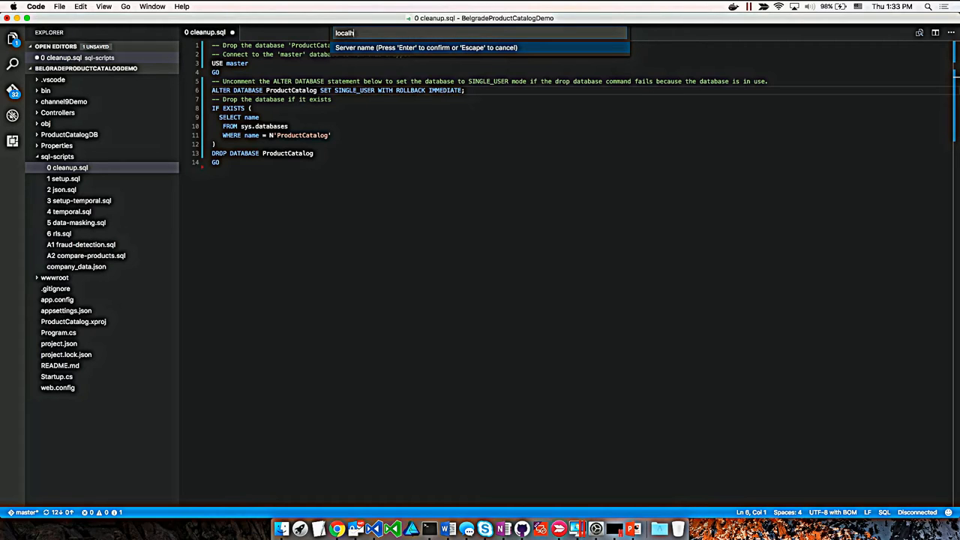
key(Enter)
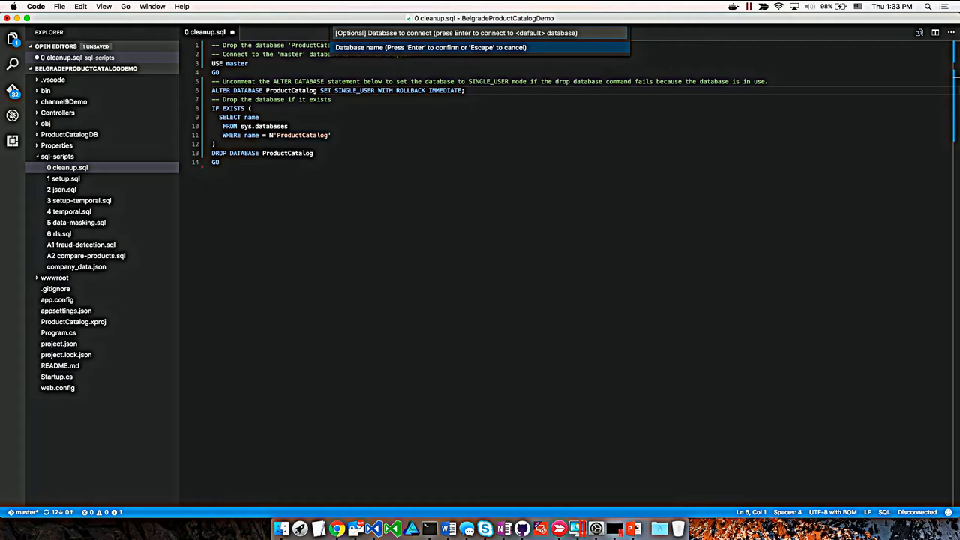
key(Enter)
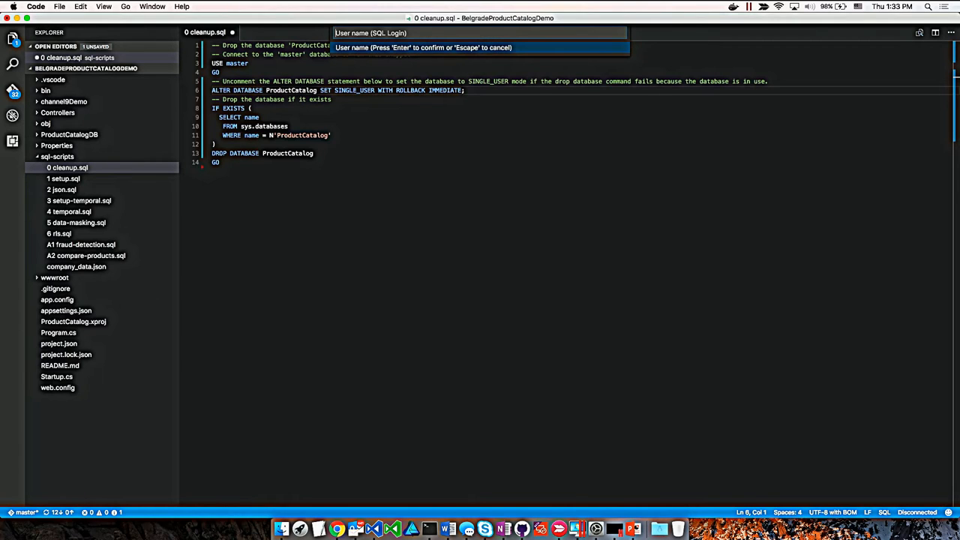
text(sa)
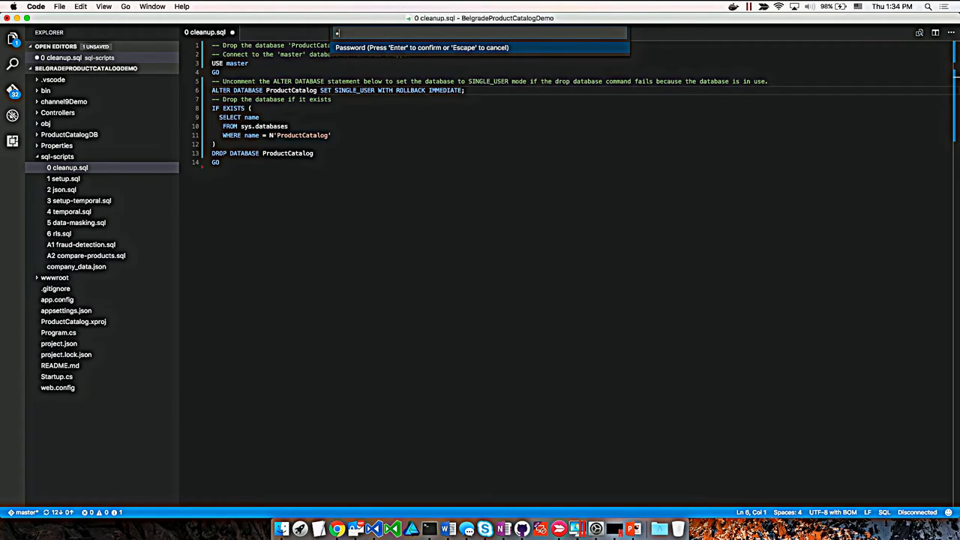
text(password)
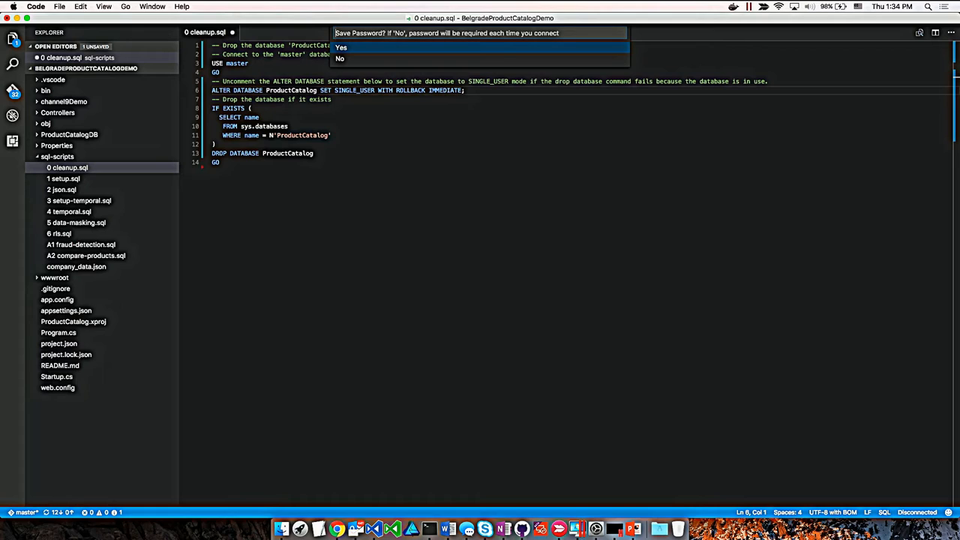
click(345, 58)
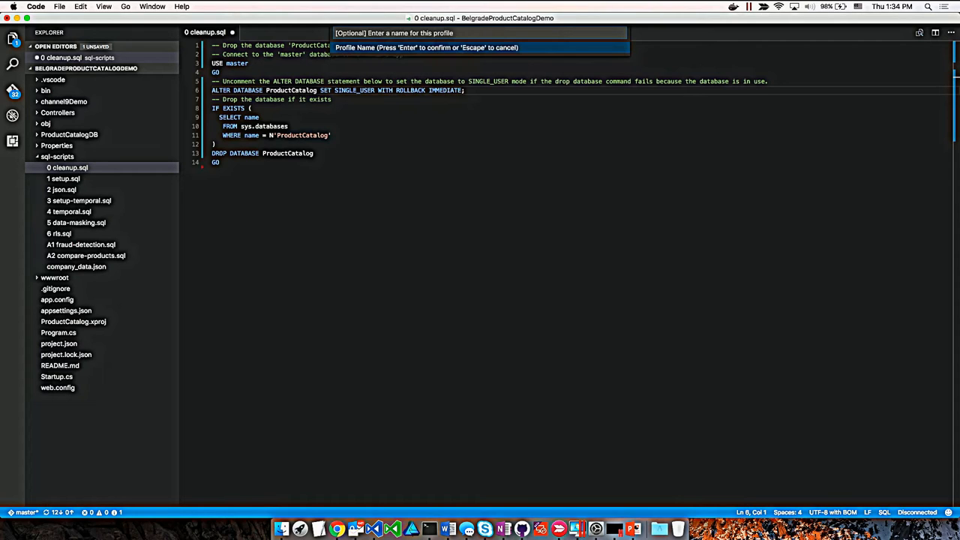
text(Docker)
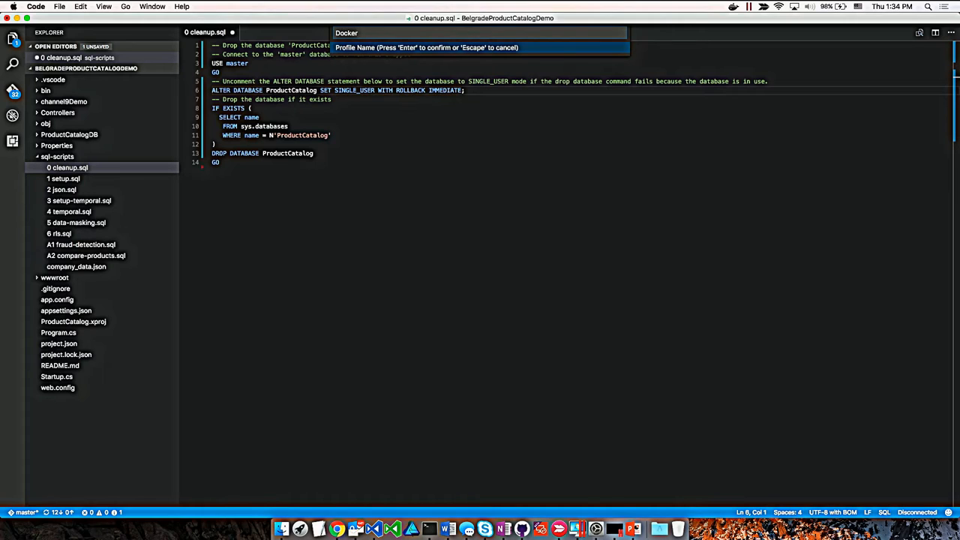
key(Enter)
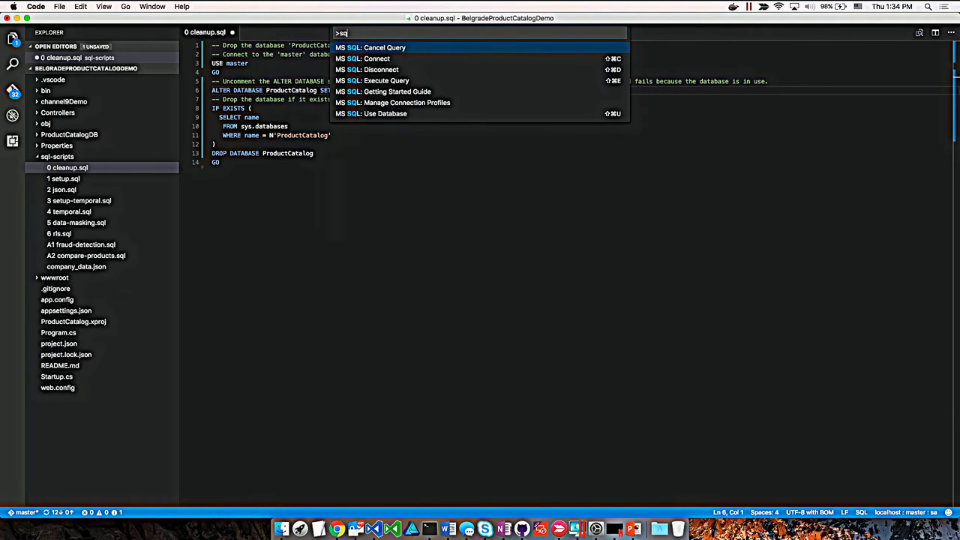
mouse_move(397, 103)
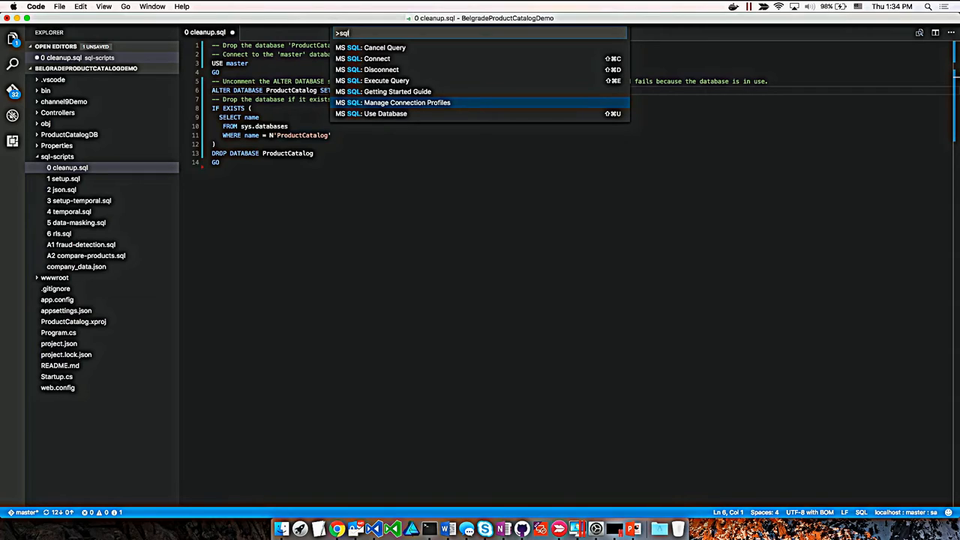
Step: Bring up the Manage Connection Profiles options for the Docker profile
click(400, 102)
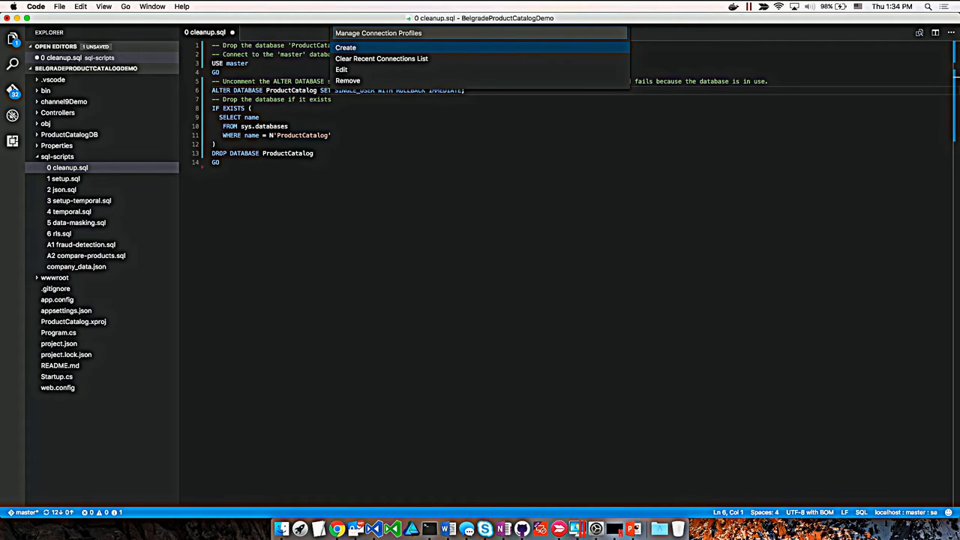
mouse_move(341, 69)
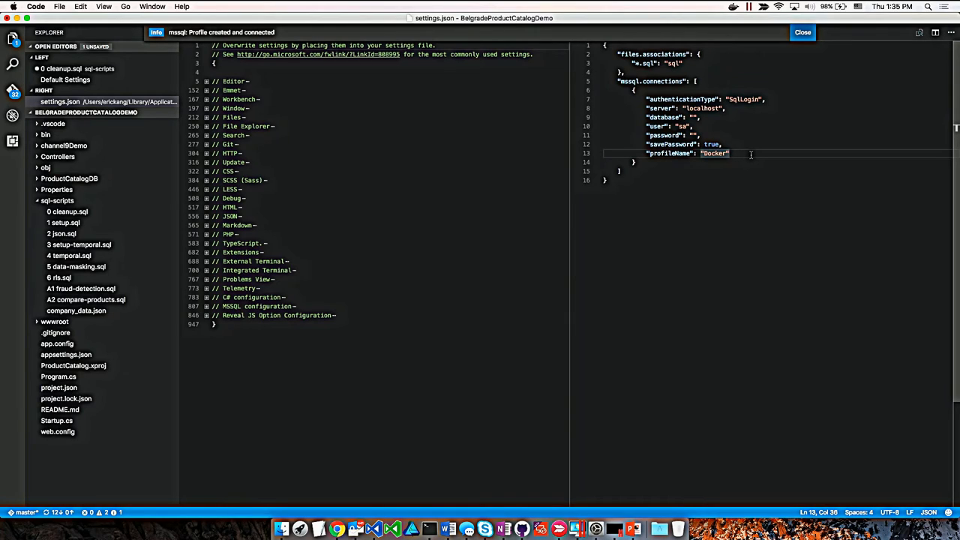
Step: Add an encrypt option to the Docker profile, undo it, and close settings.json
key(Enter)
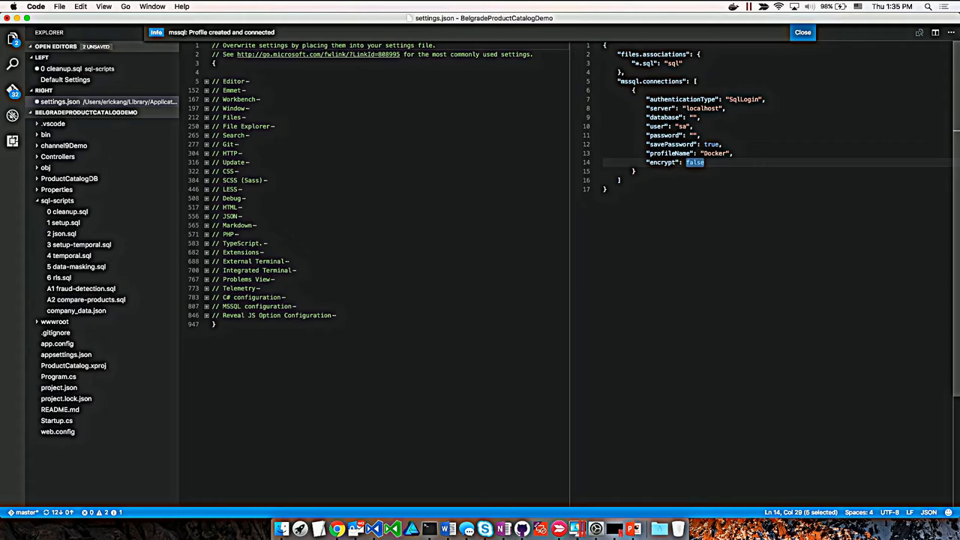
key(Delete)
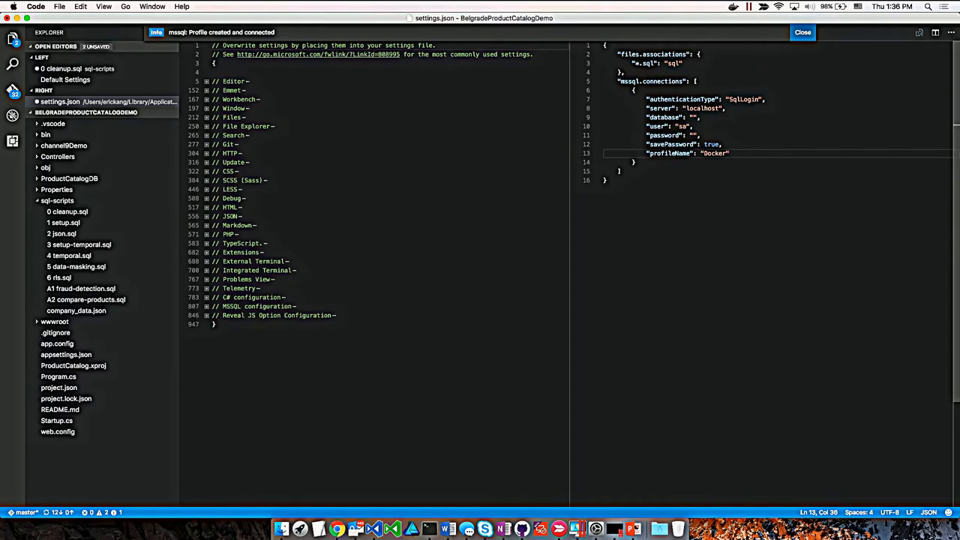
click(68, 211)
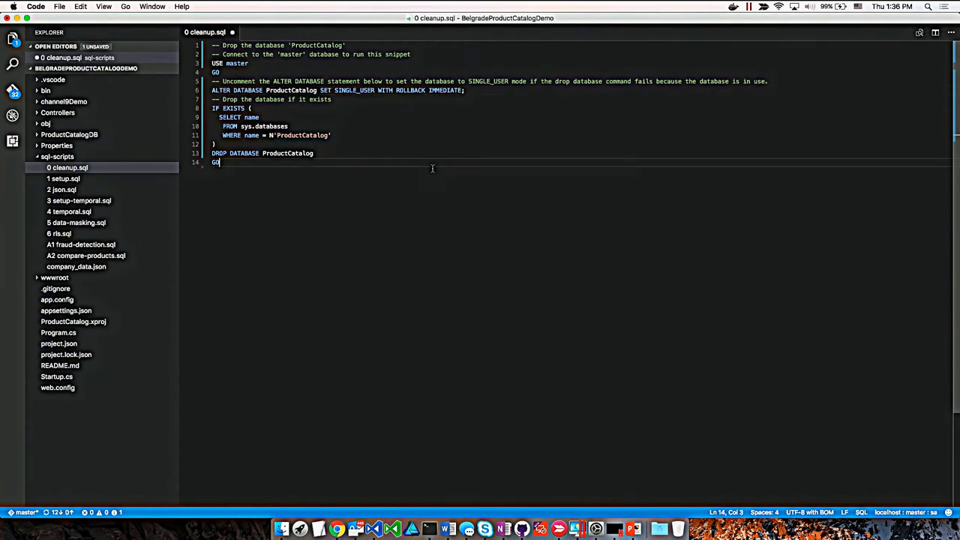
Step: Execute the cleanup script's query with MS SQL: Execute Query
text(sql)
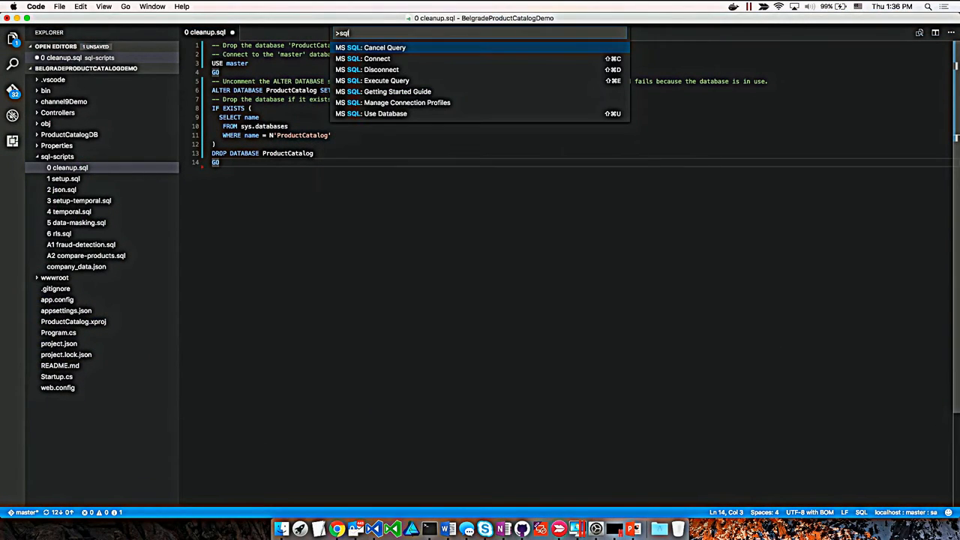
text(ex)
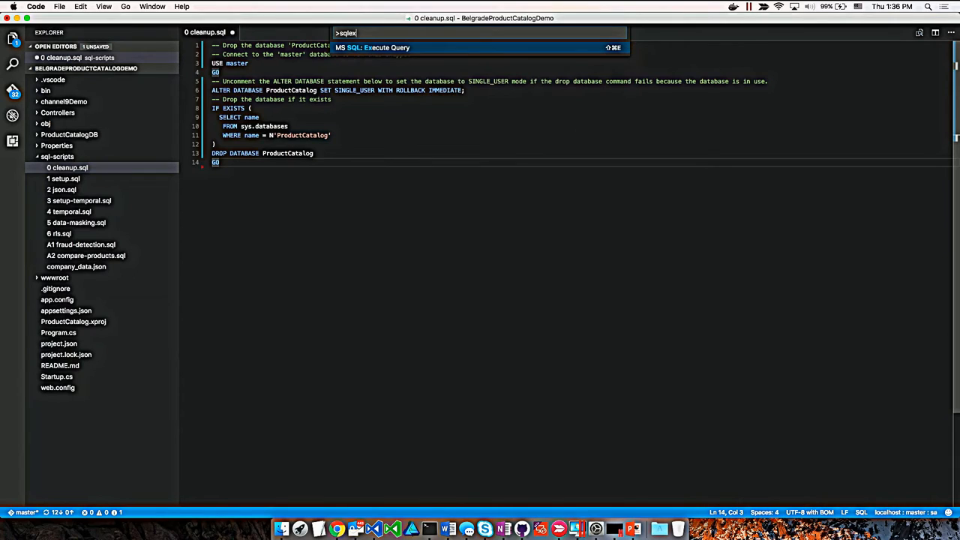
click(377, 48)
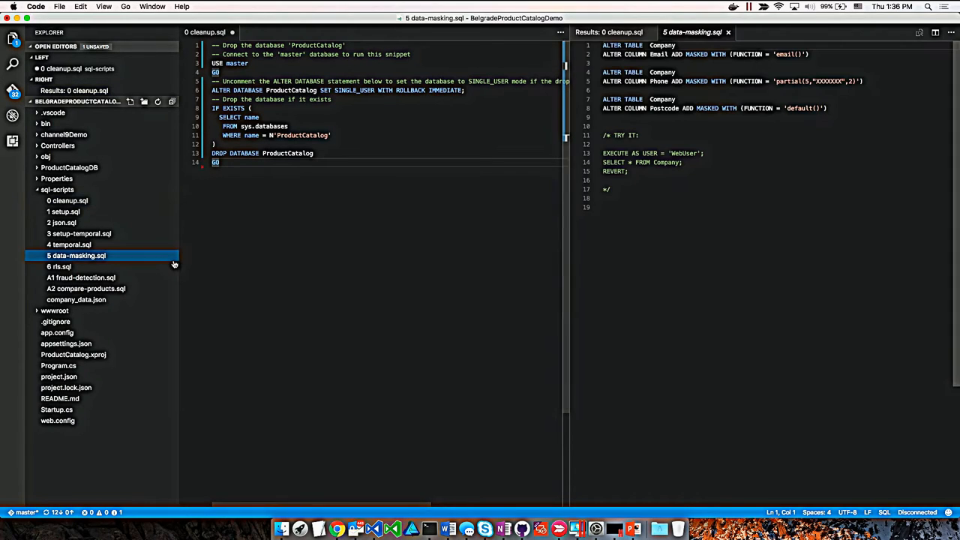
text(>sqluse)
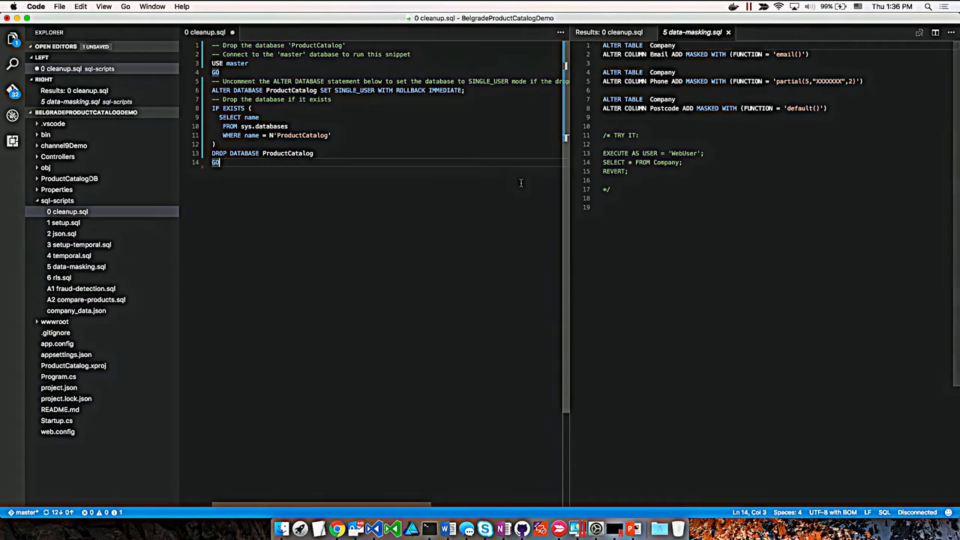
text(>sql)
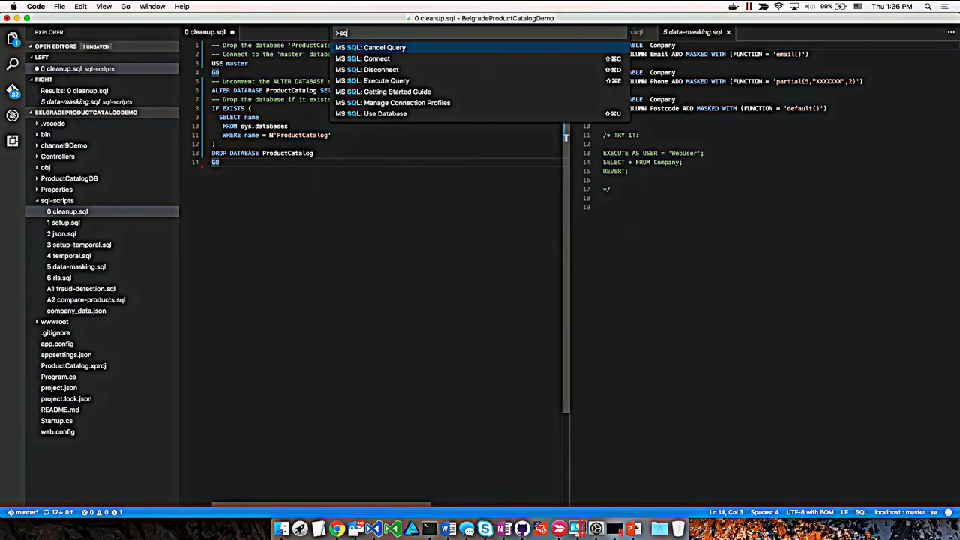
text(u)
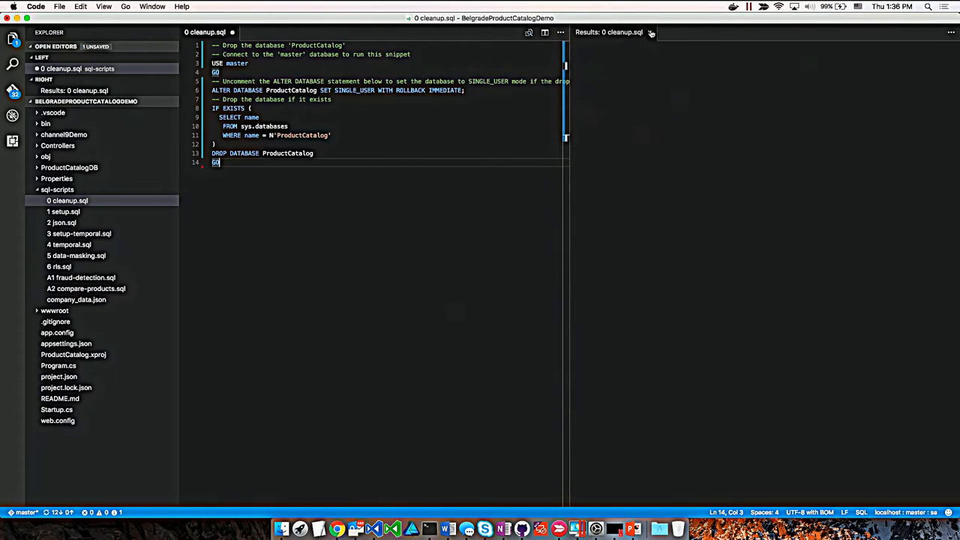
Step: Close the cleanup results and 0 cleanup.sql, then open 1 setup.sql
click(650, 33)
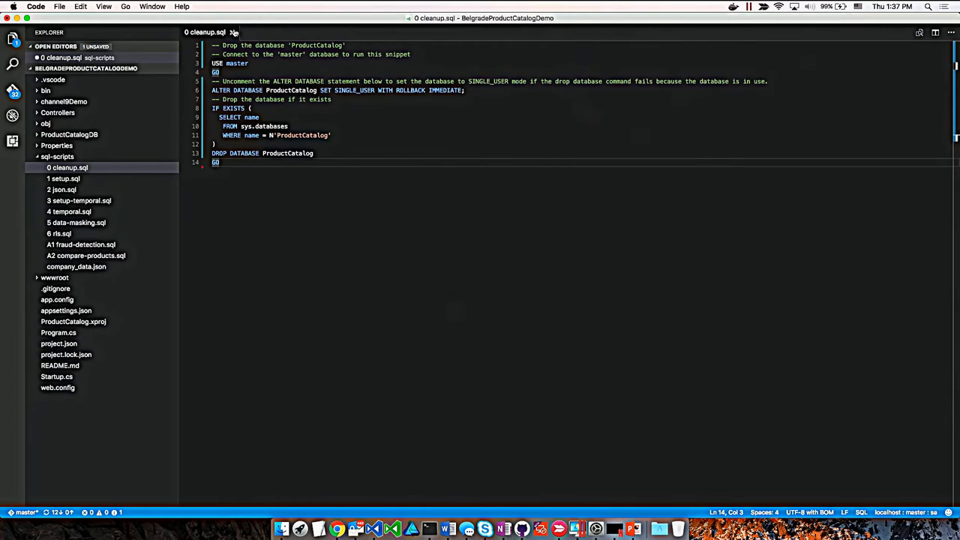
click(233, 36)
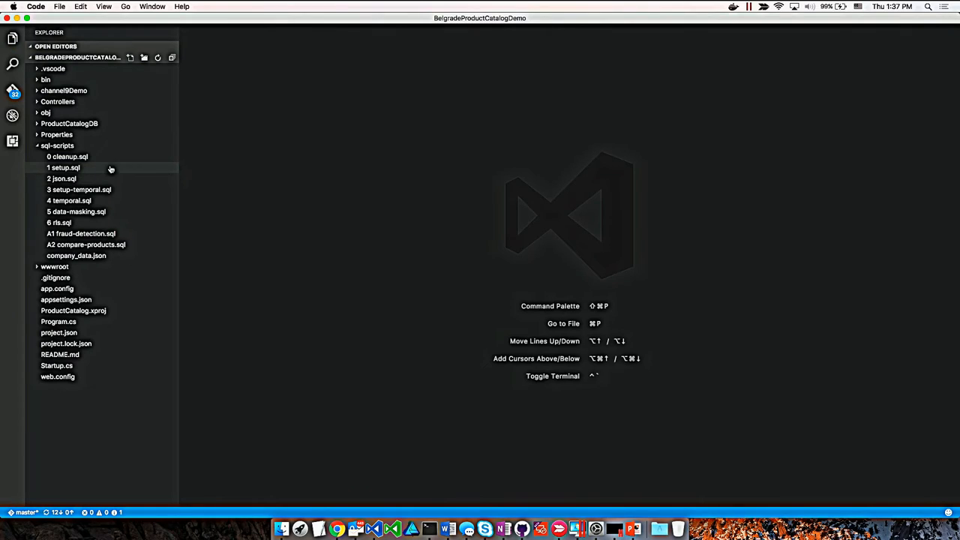
double_click(64, 167)
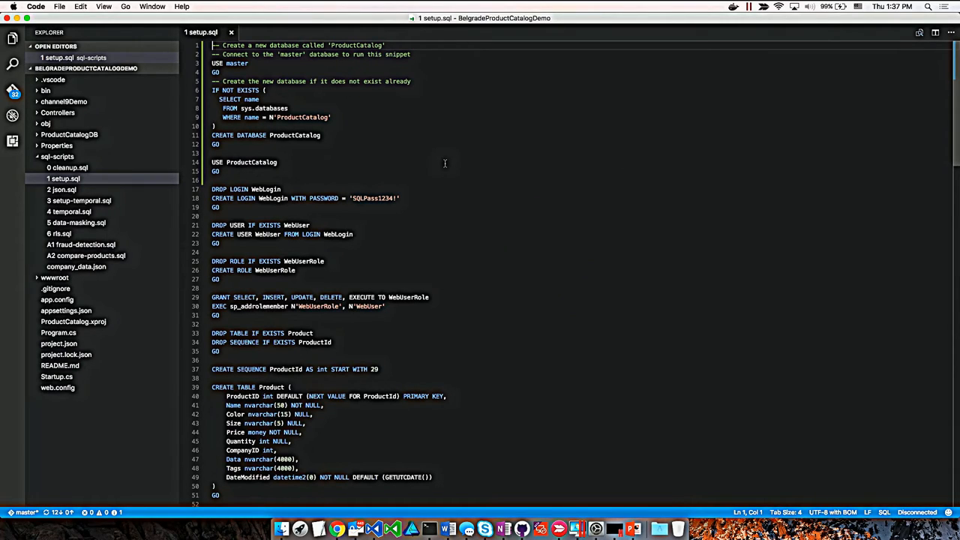
mouse_move(378, 166)
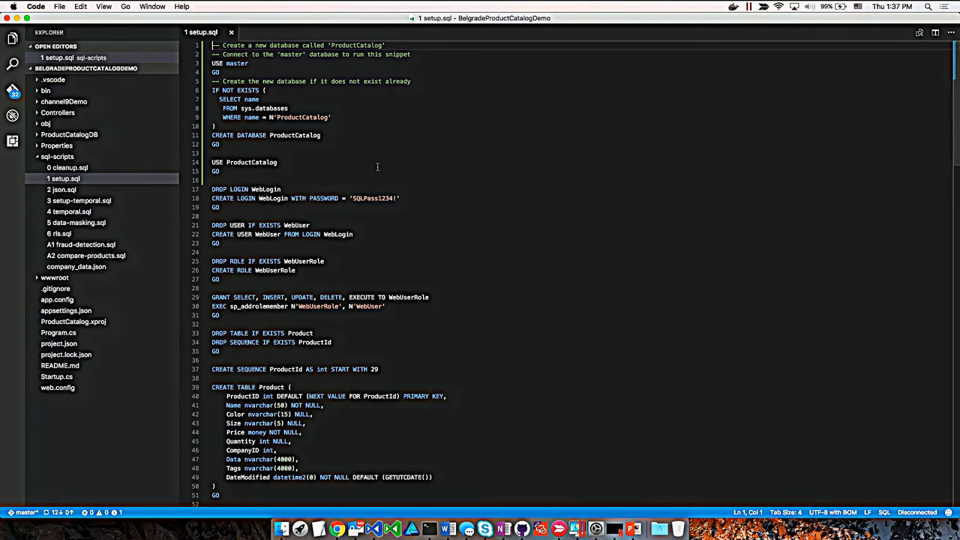
Step: Connect 1 setup.sql to localhost master using the saved Docker profile
text(>sql)
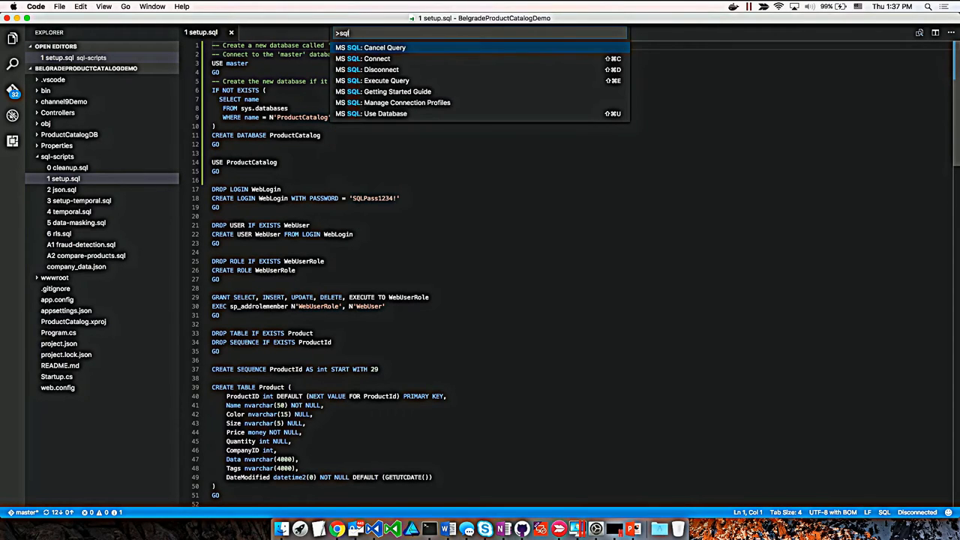
text(con)
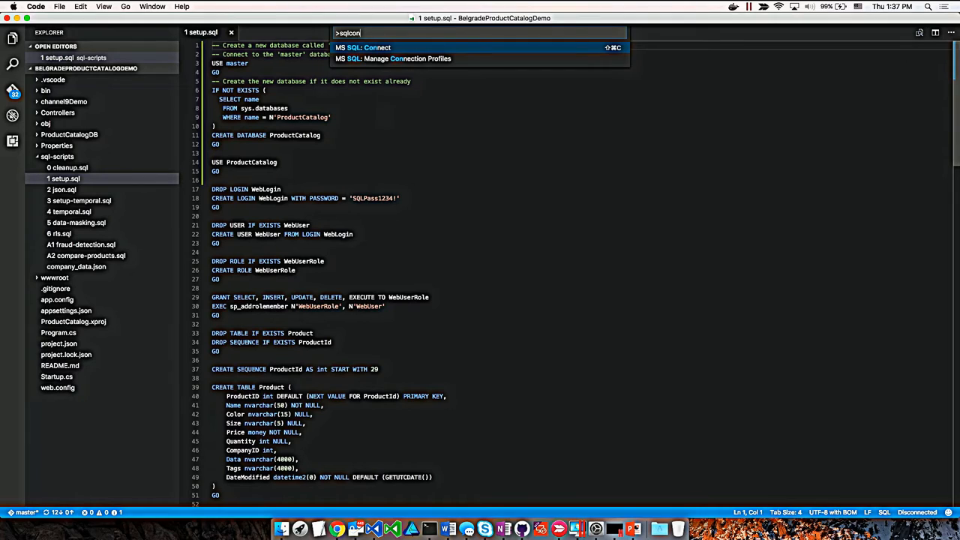
click(366, 48)
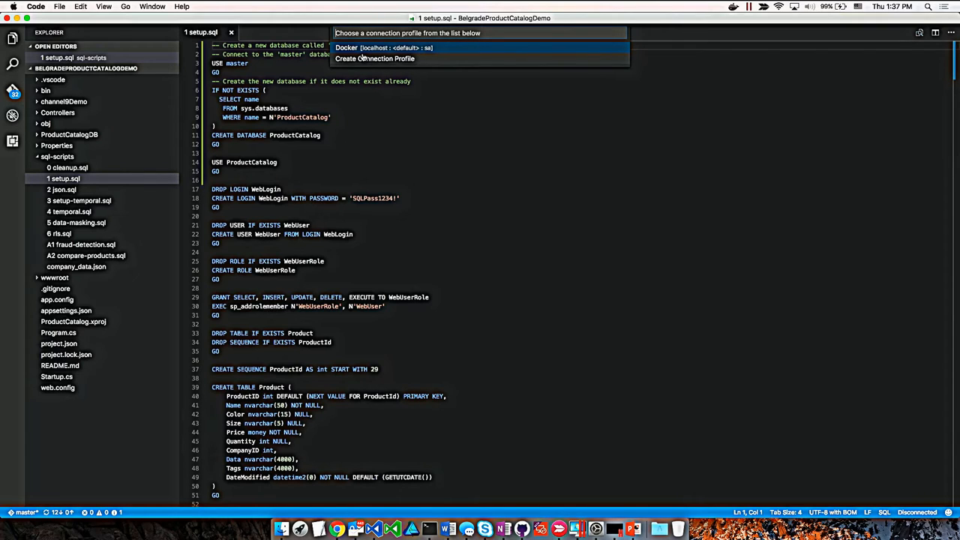
click(391, 47)
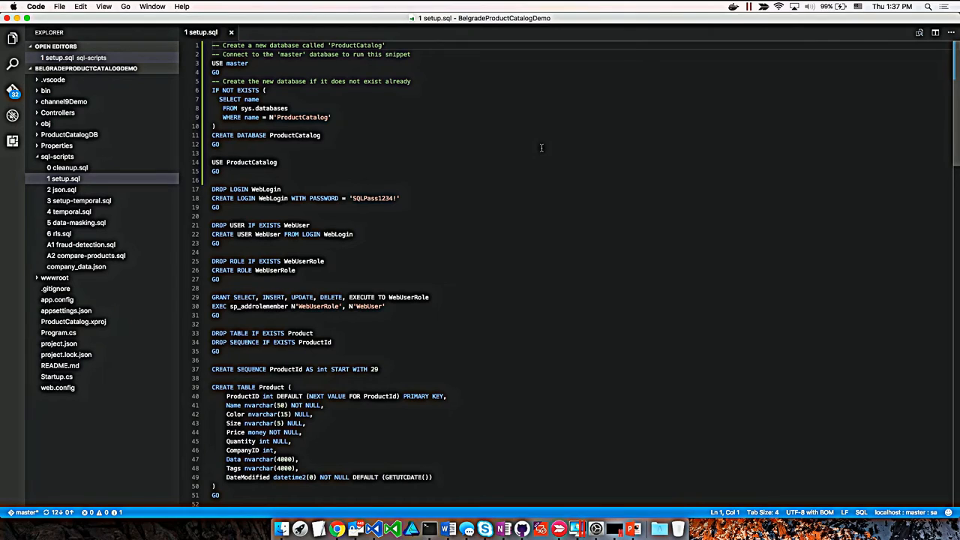
Step: Execute the whole setup.sql script, creating the ProductCatalog database, login, role and tables
text(sql)
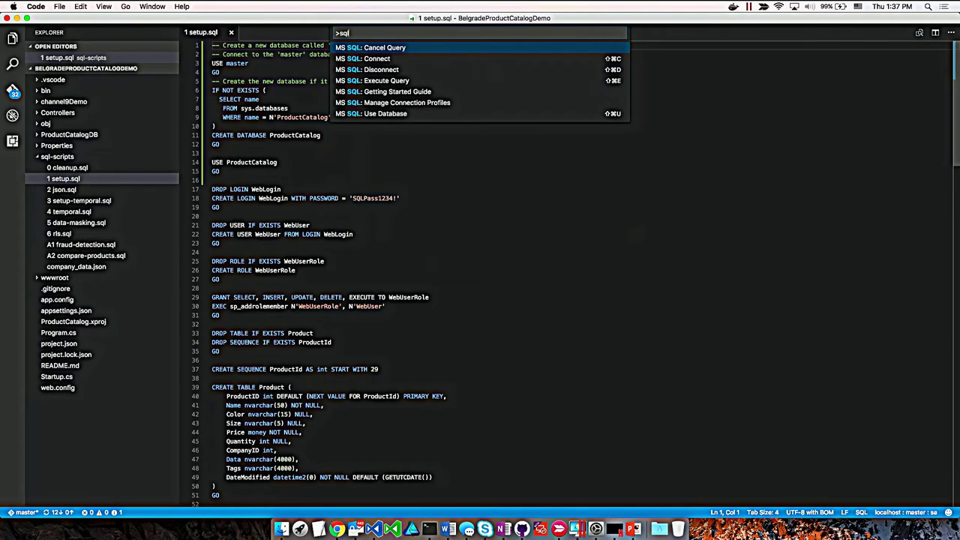
text(ex)
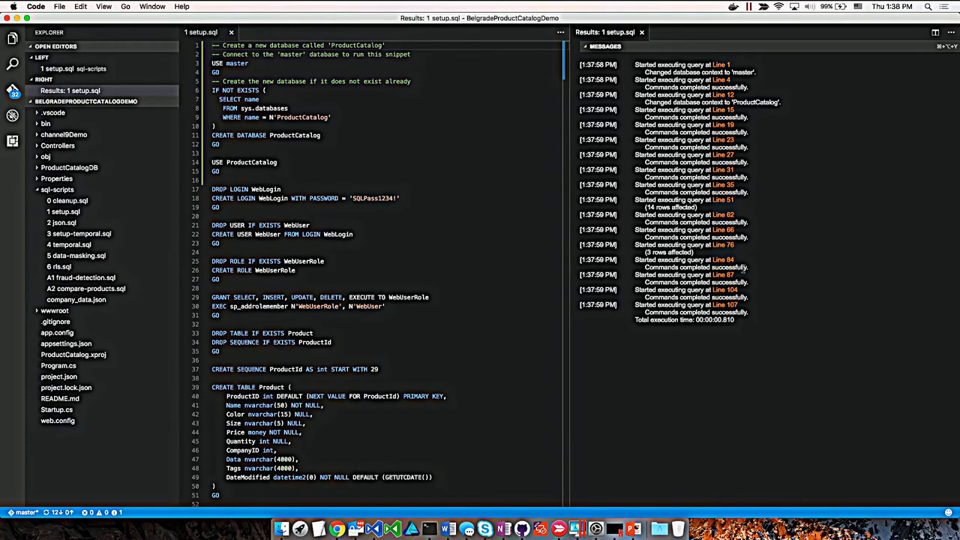
mouse_move(754, 343)
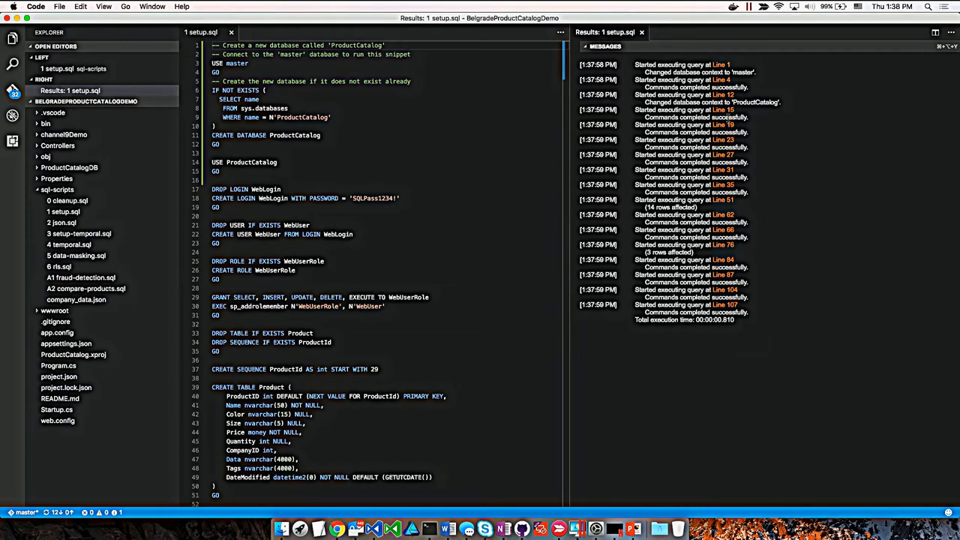
mouse_move(730, 98)
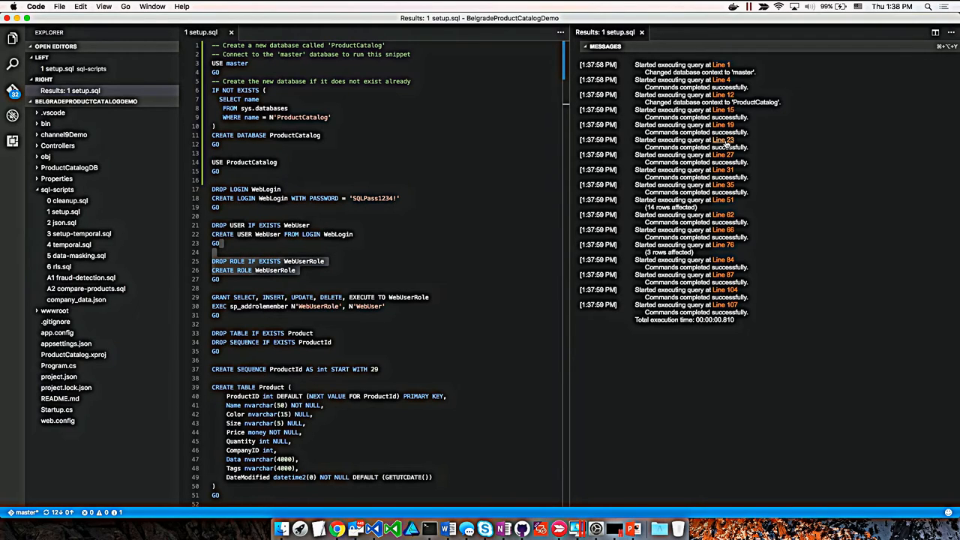
mouse_move(702, 186)
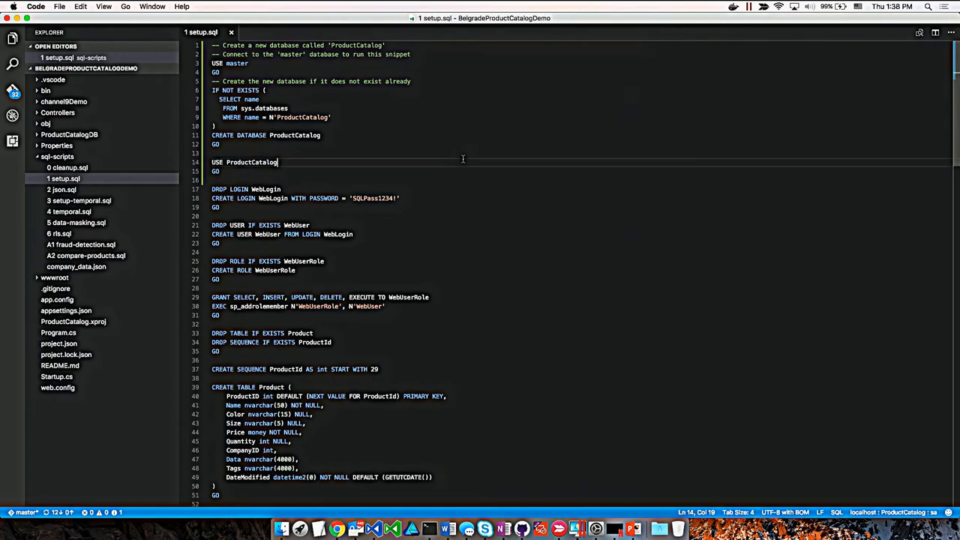
Step: Switch the connection's working database to ProductCatalog with MS SQL: Use Database
text(>sqlus)
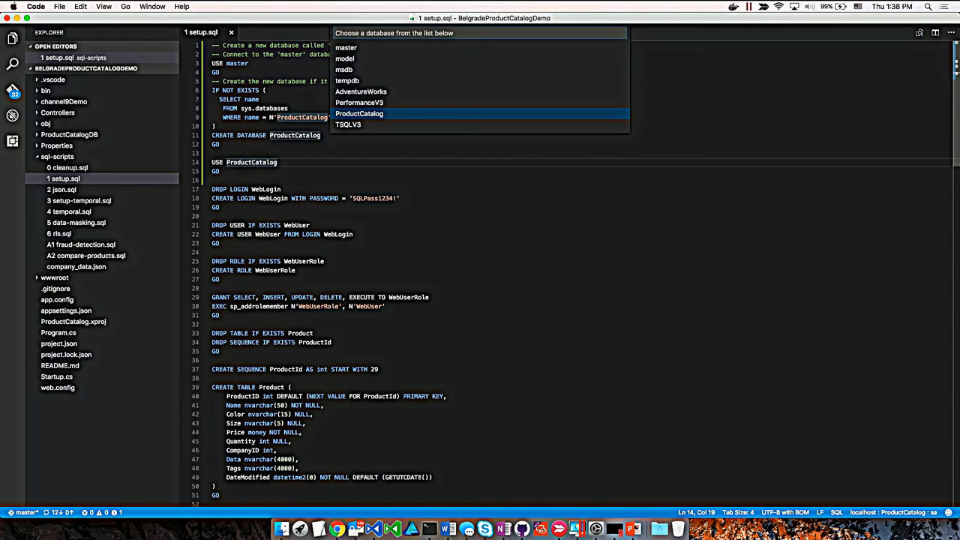
click(358, 113)
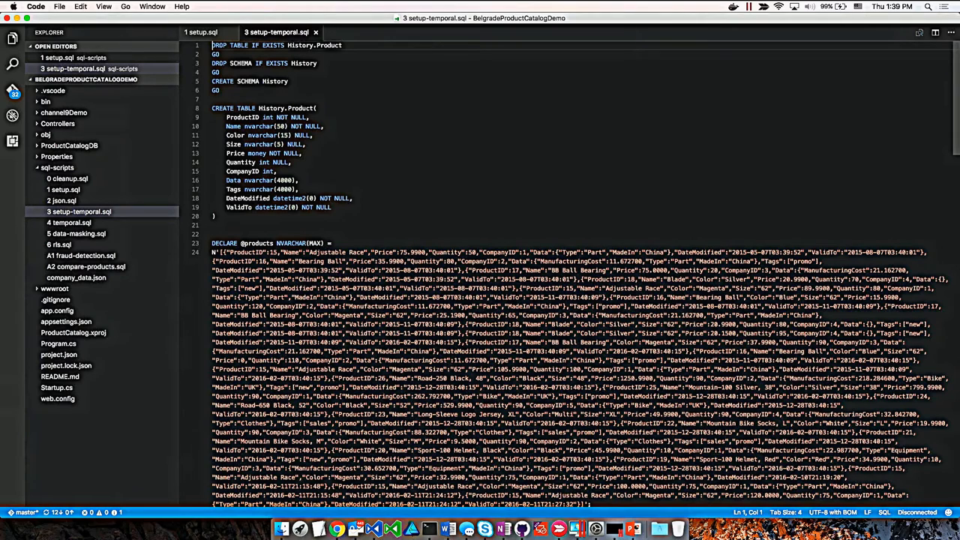
Step: Begin MS SQL: Connect for 3 setup-temporal.sql, listing the saved profiles
text(sql)
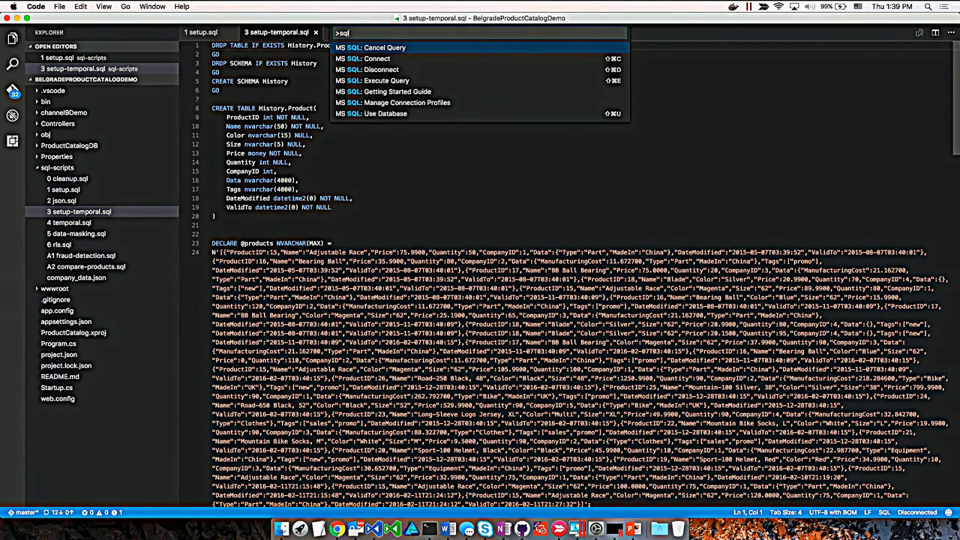
click(374, 59)
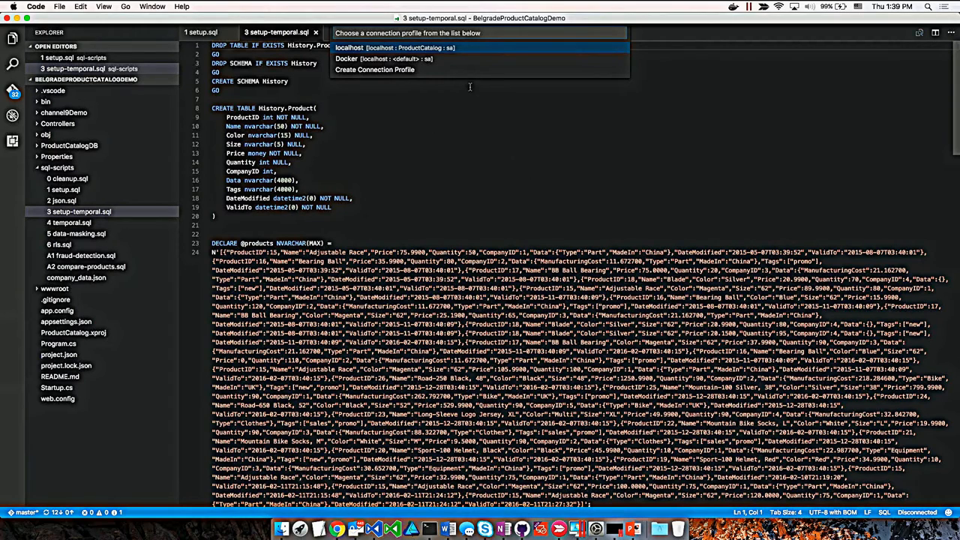
mouse_move(363, 71)
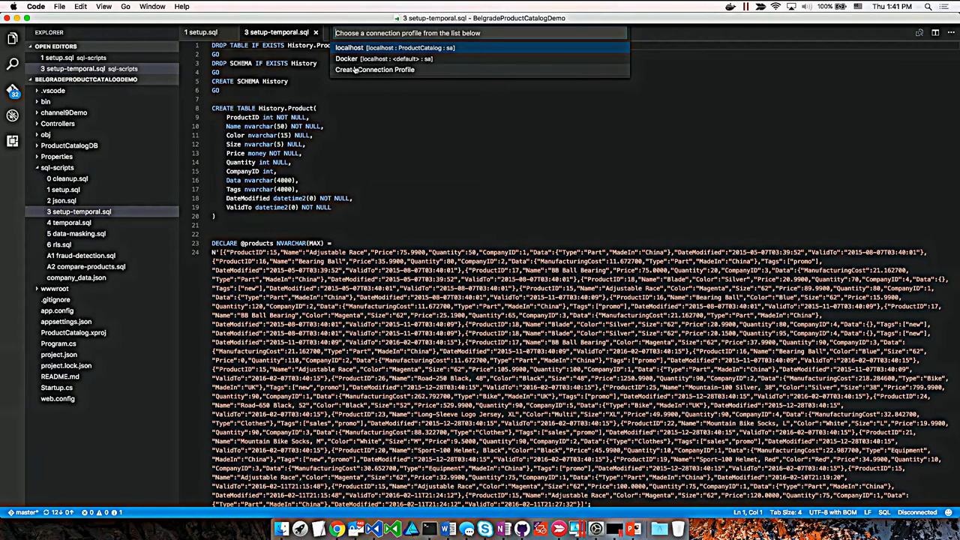
mouse_move(375, 59)
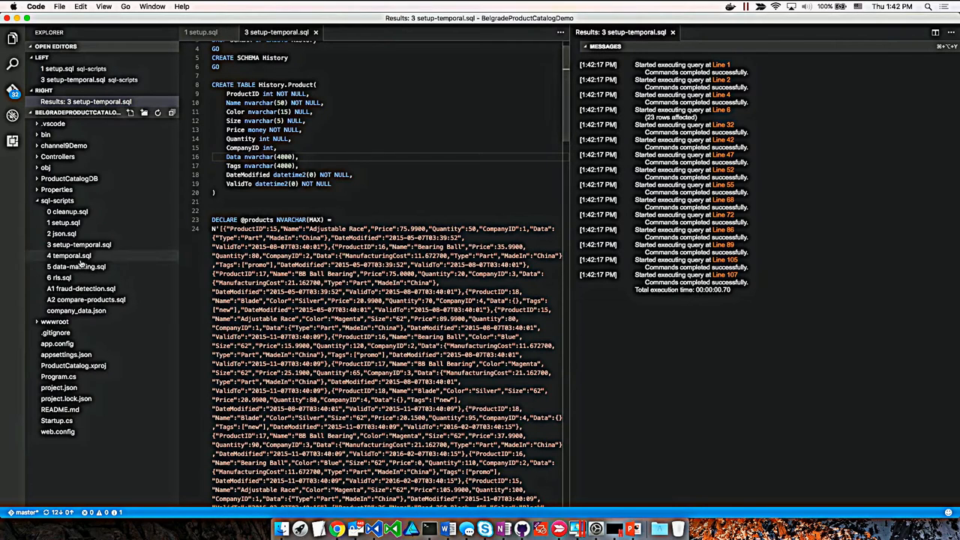
Step: Open the 4 temporal.sql history-query script from sql-scripts
click(69, 255)
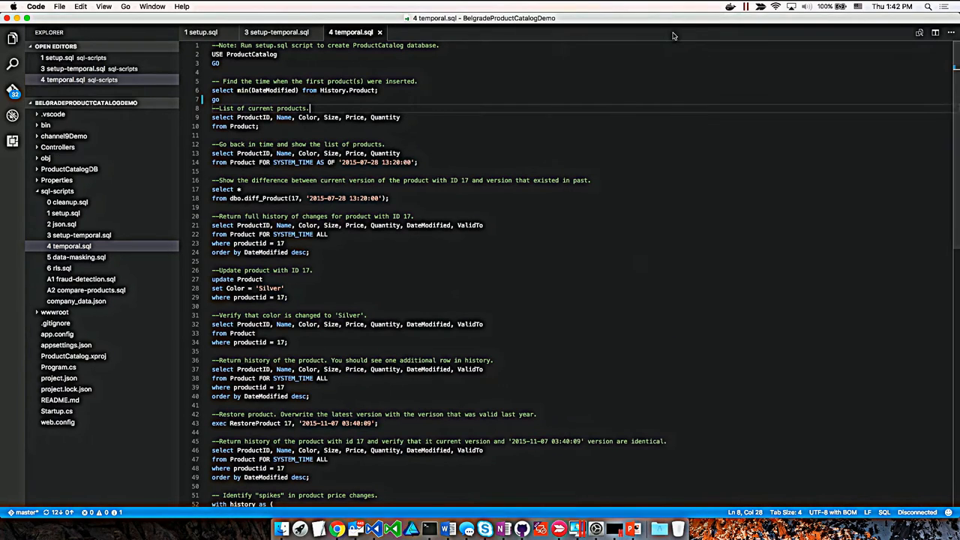
Step: Type 'select * from dbo.' on a new line below the diff_Product query
click(409, 198)
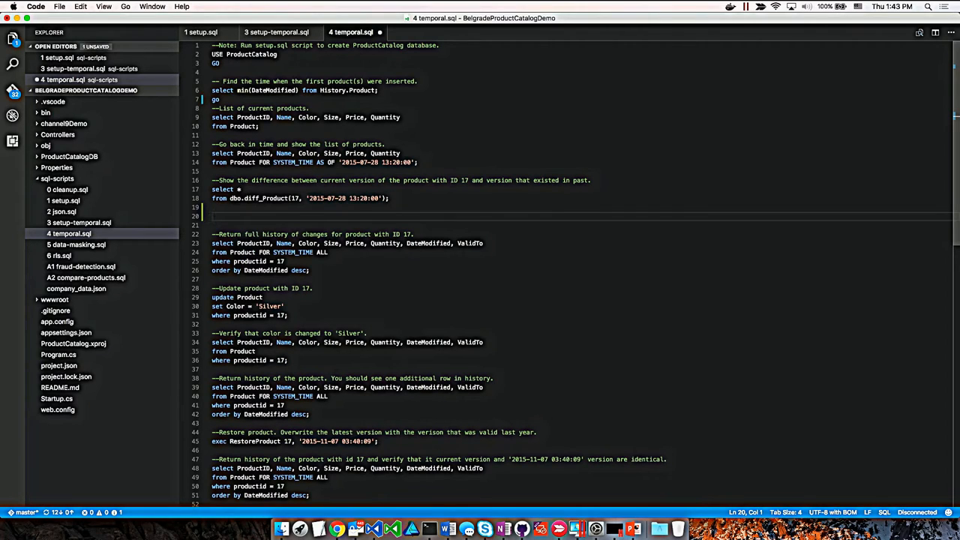
text(select)
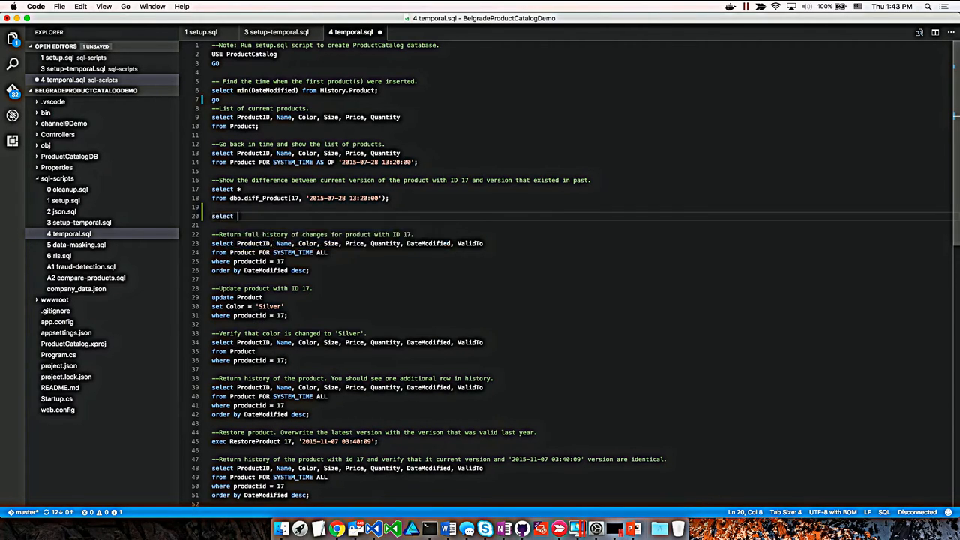
text(*)
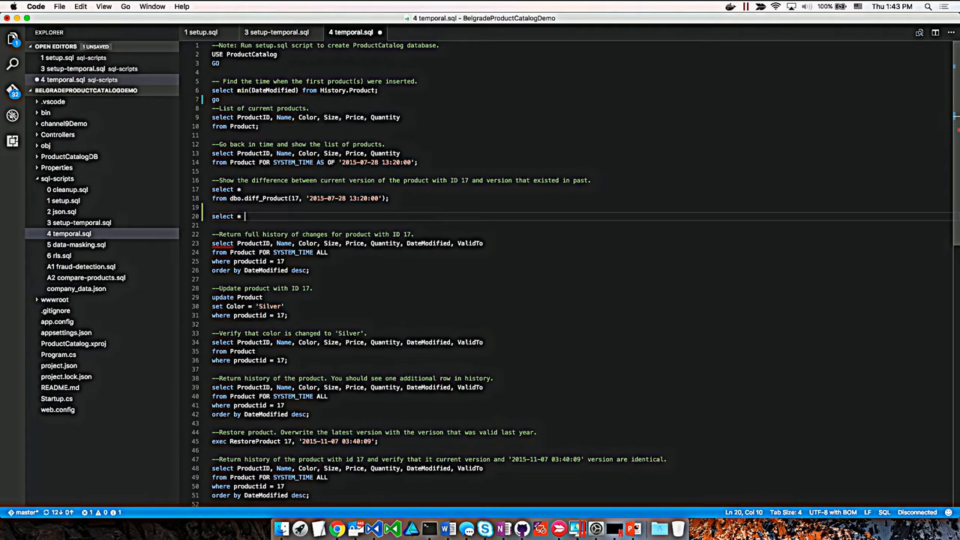
text(from)
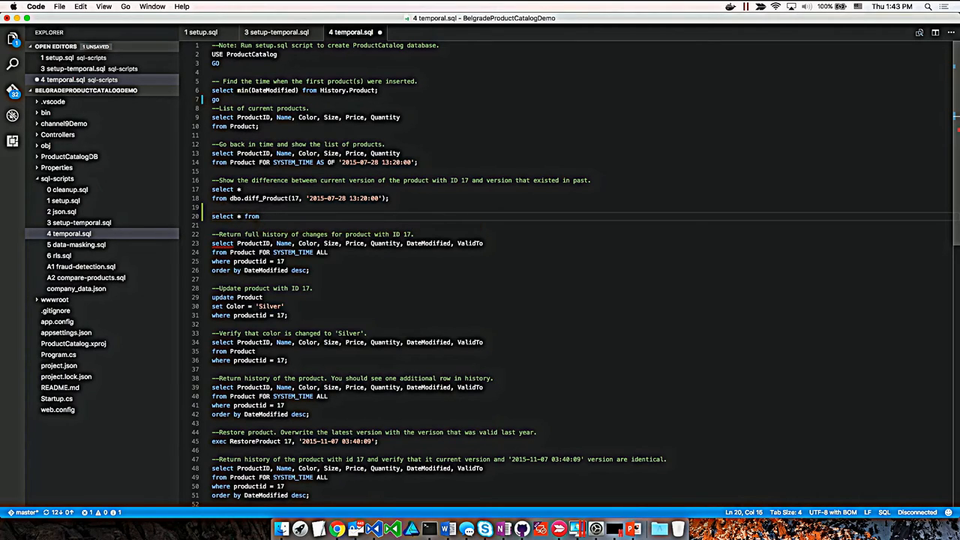
text(do)
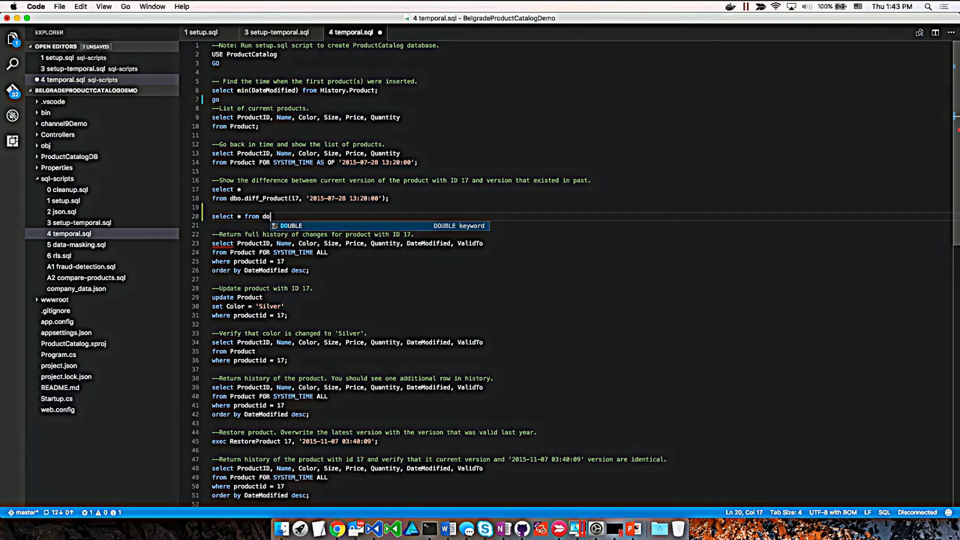
text(.)
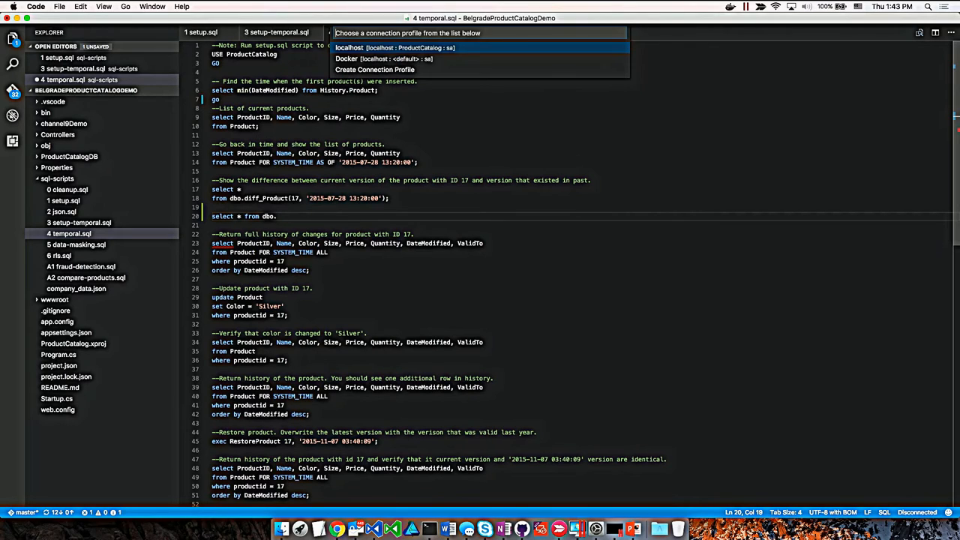
Step: Connect to localhost ProductCatalog and retype 'select * from dbo.' to list its tables
click(402, 48)
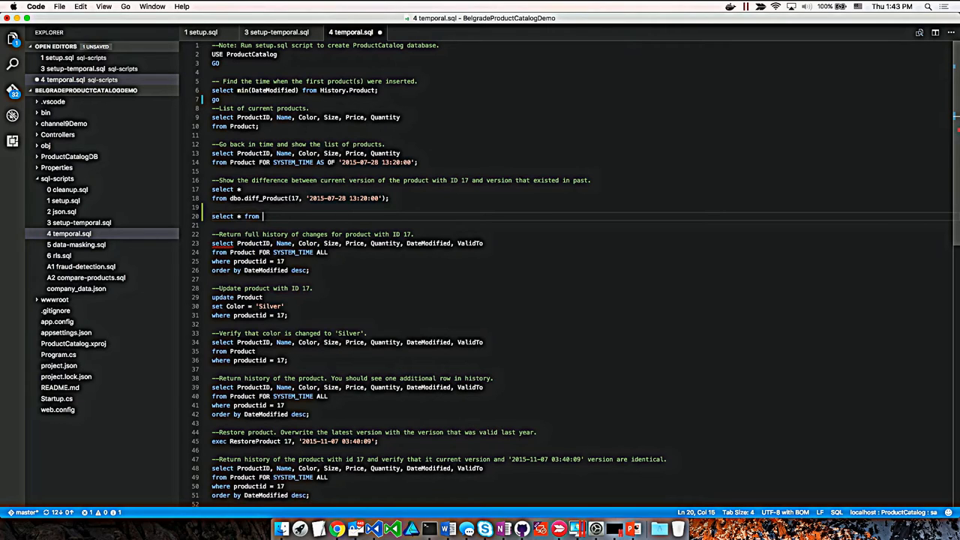
text(dbo.)
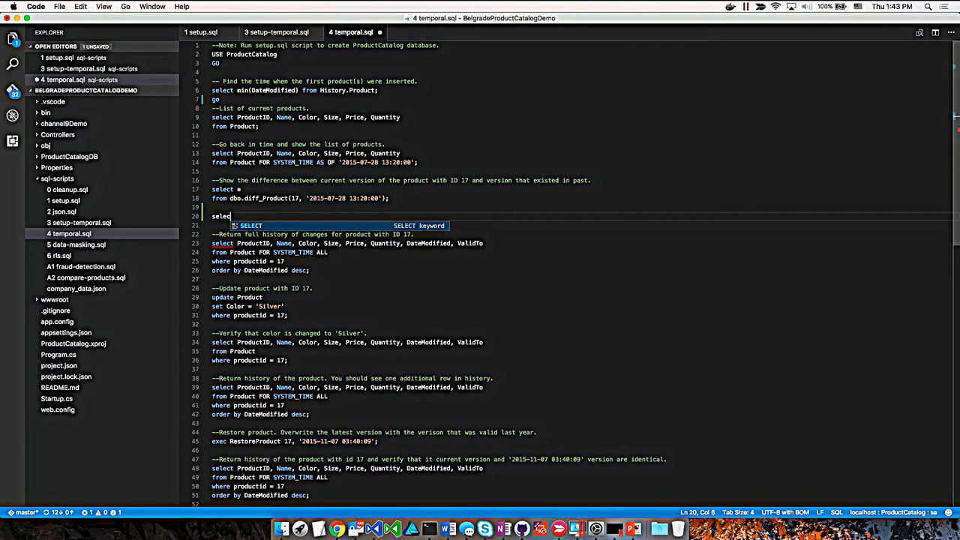
text(*)
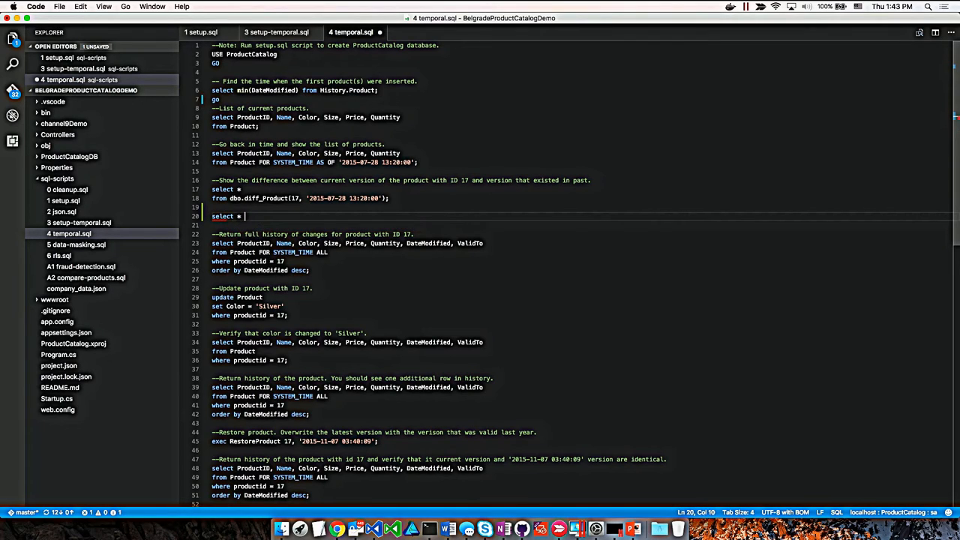
text(from)
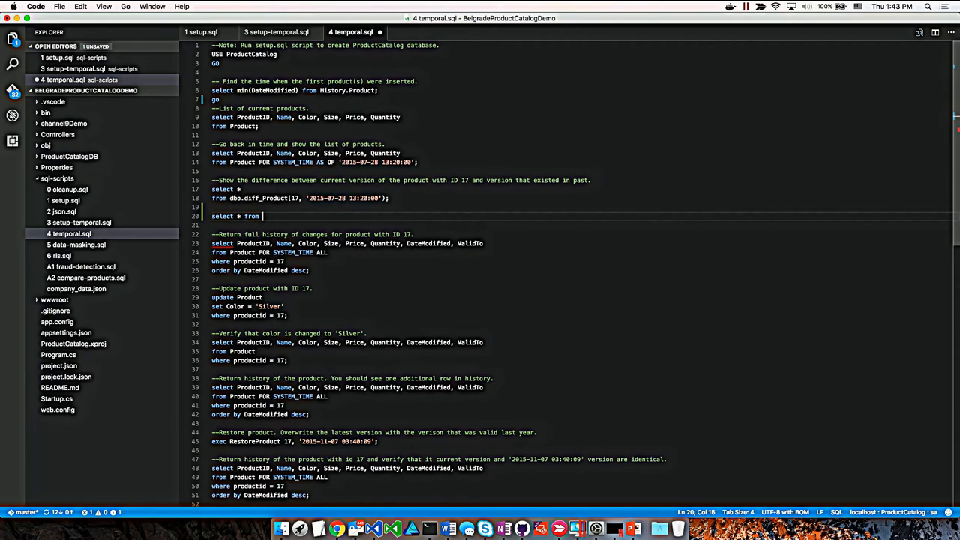
text(dbo.)
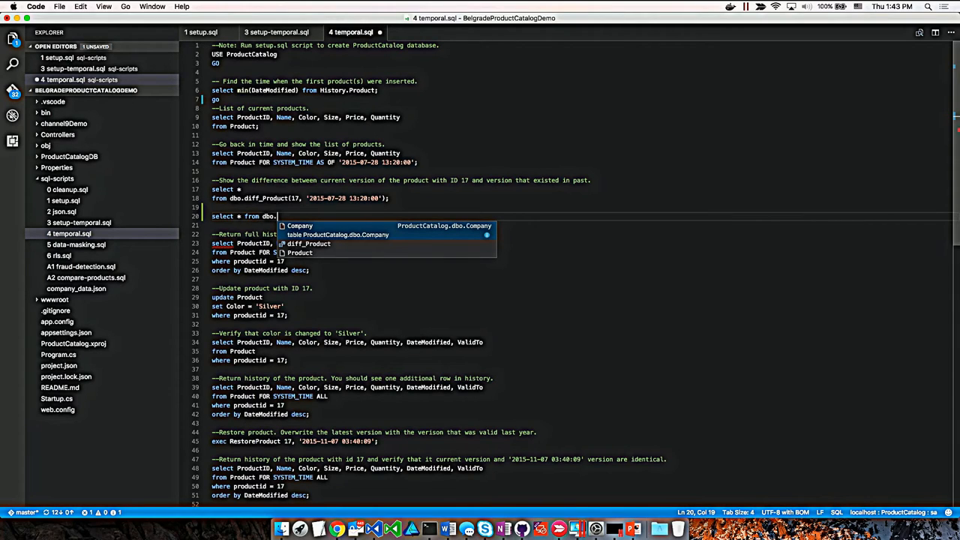
Step: Accept the Company suggestion so the query reads select * from dbo.Company
key(Tab)
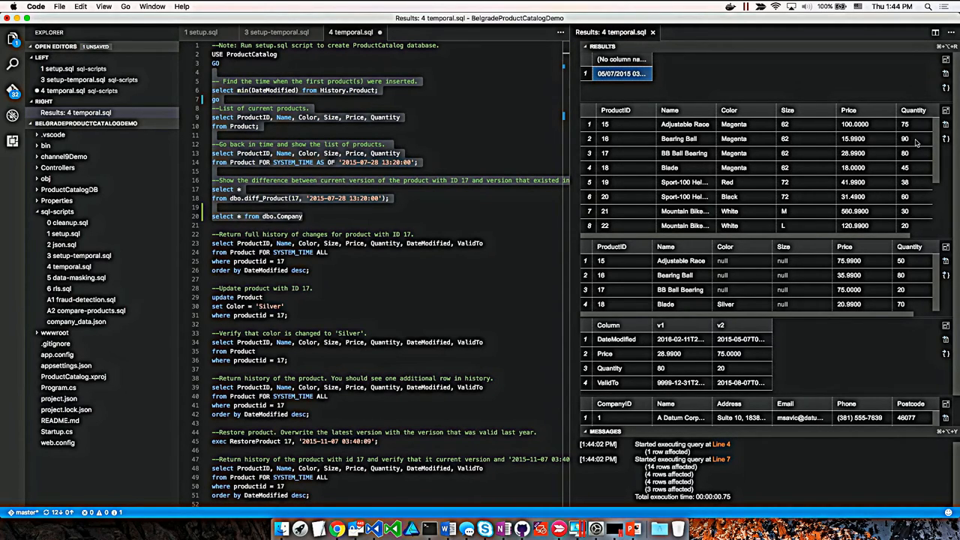
mouse_move(833, 167)
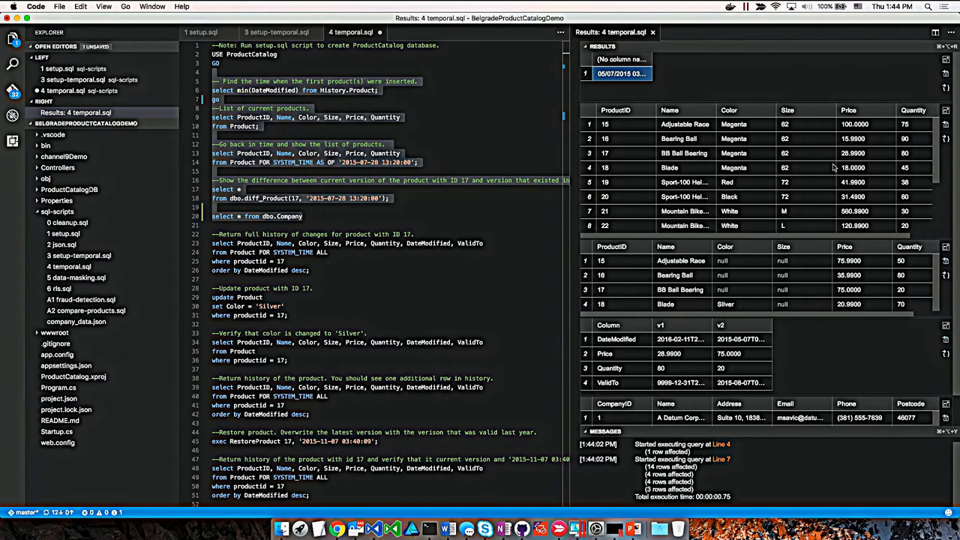
mouse_move(876, 173)
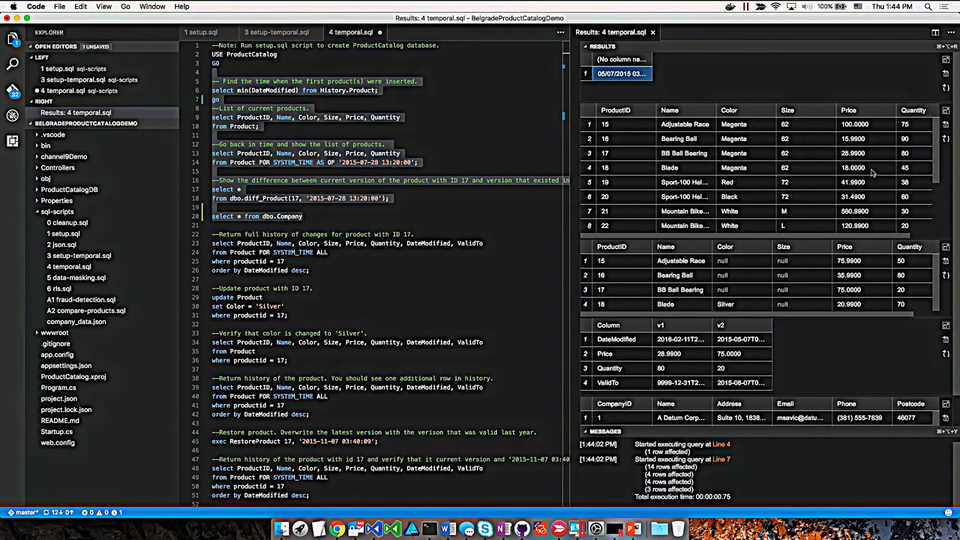
mouse_move(737, 125)
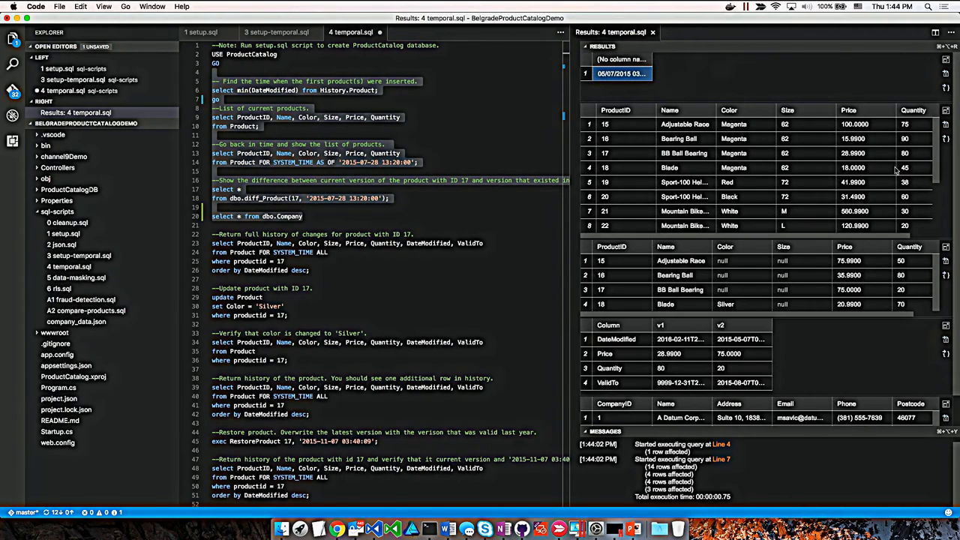
mouse_move(756, 78)
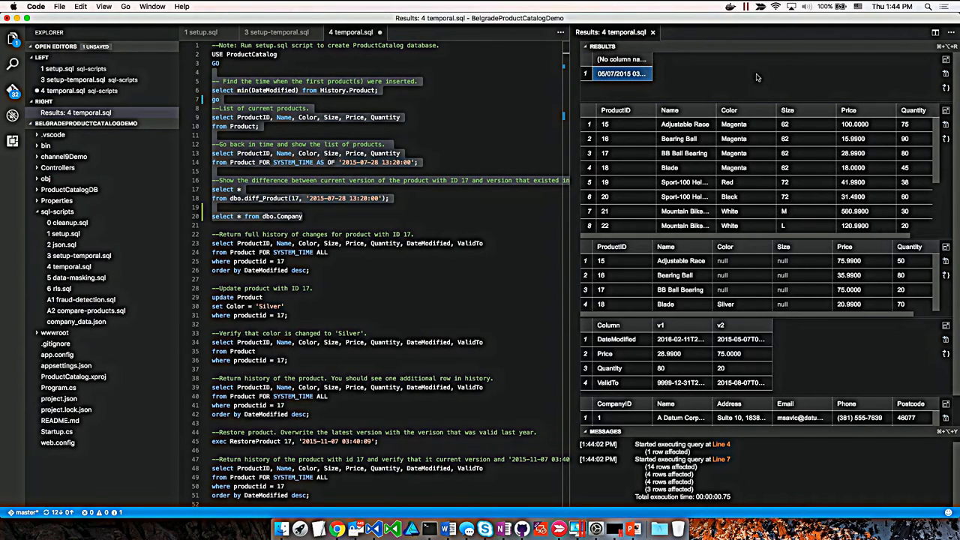
click(609, 56)
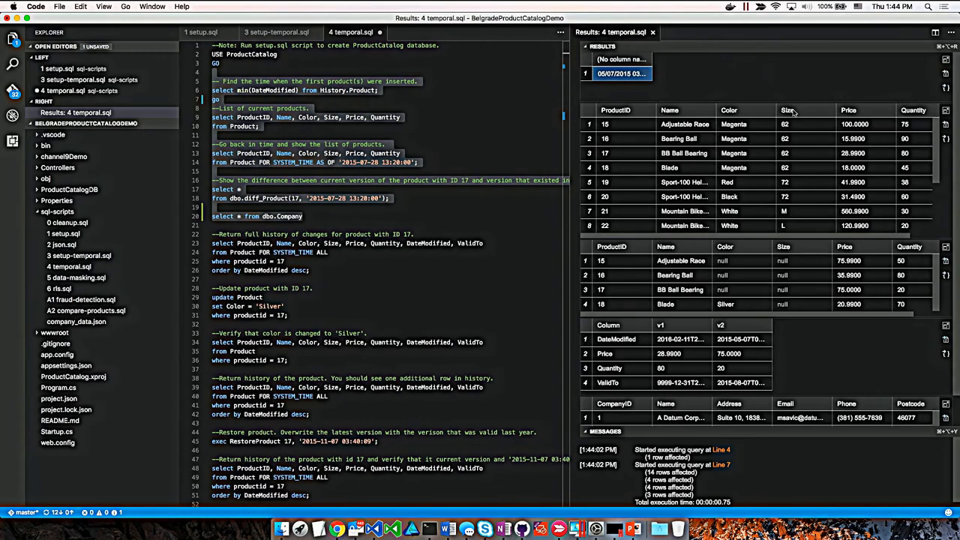
mouse_move(707, 441)
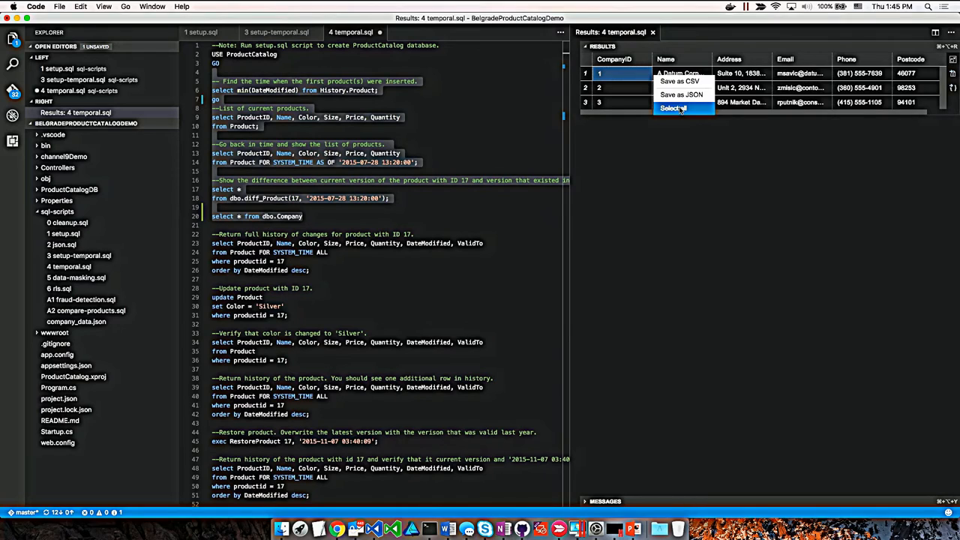
Step: Select all Company rows and save them as JSON, overwriting company_data.json
click(679, 108)
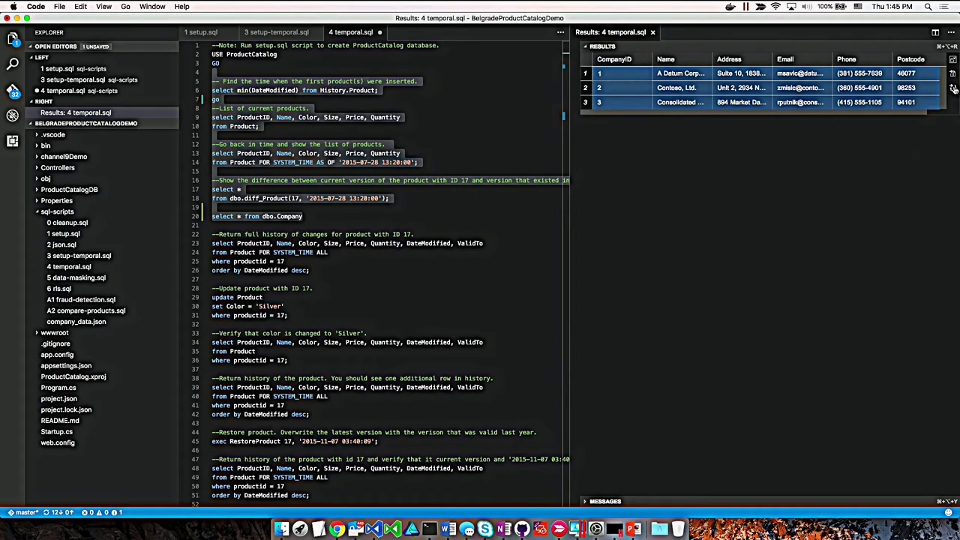
mouse_move(954, 90)
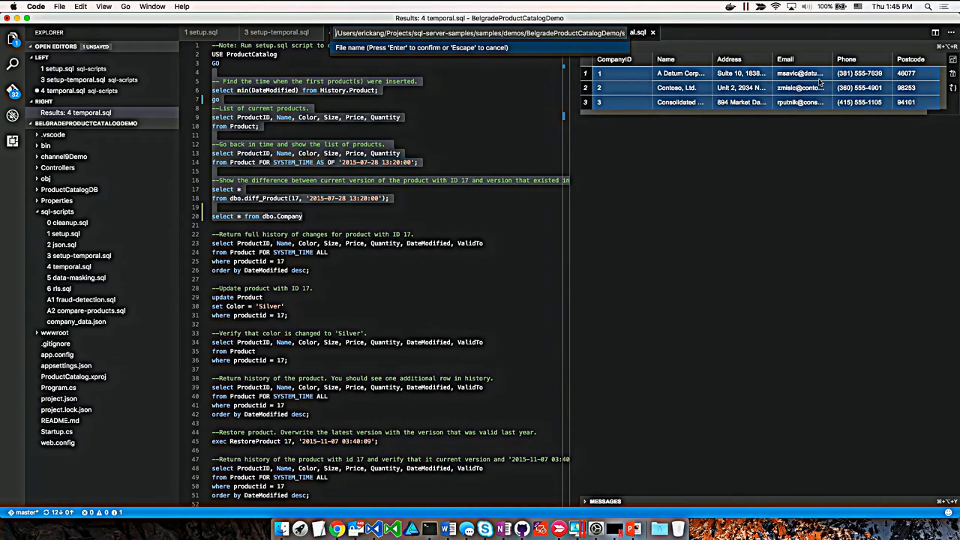
text(company_data.js)
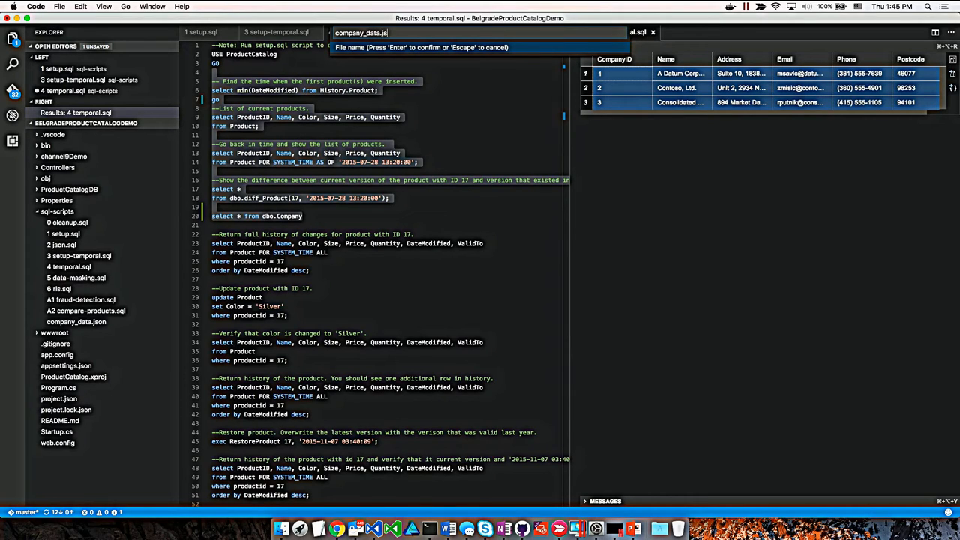
key(Enter)
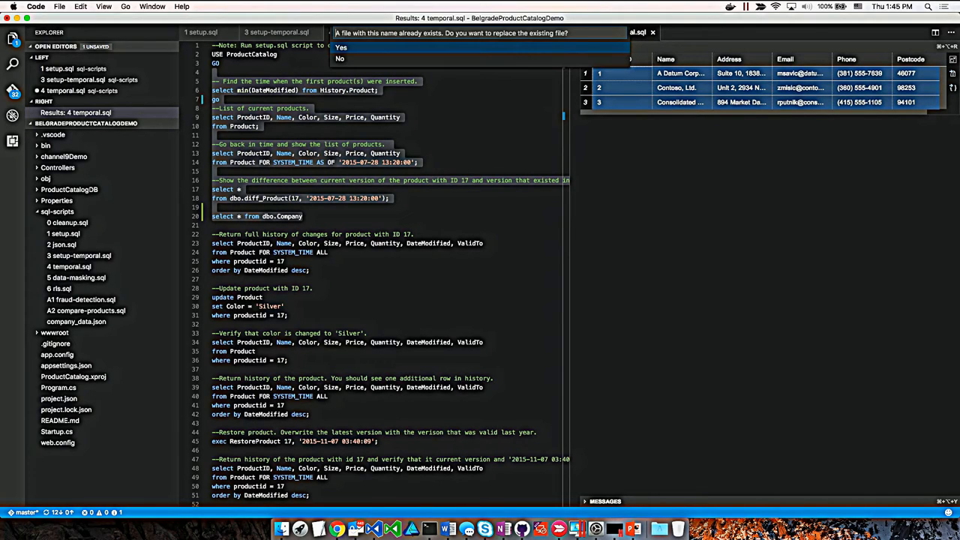
click(347, 48)
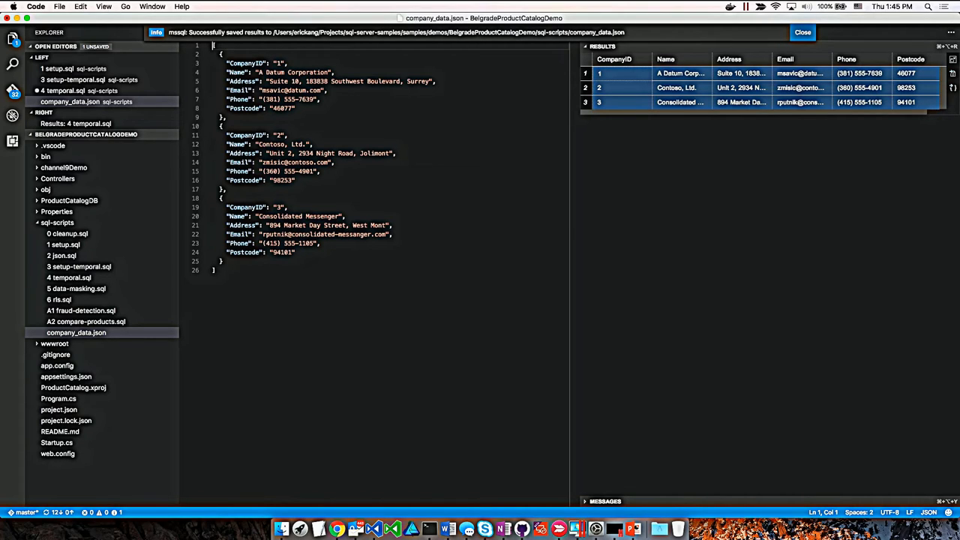
mouse_move(686, 130)
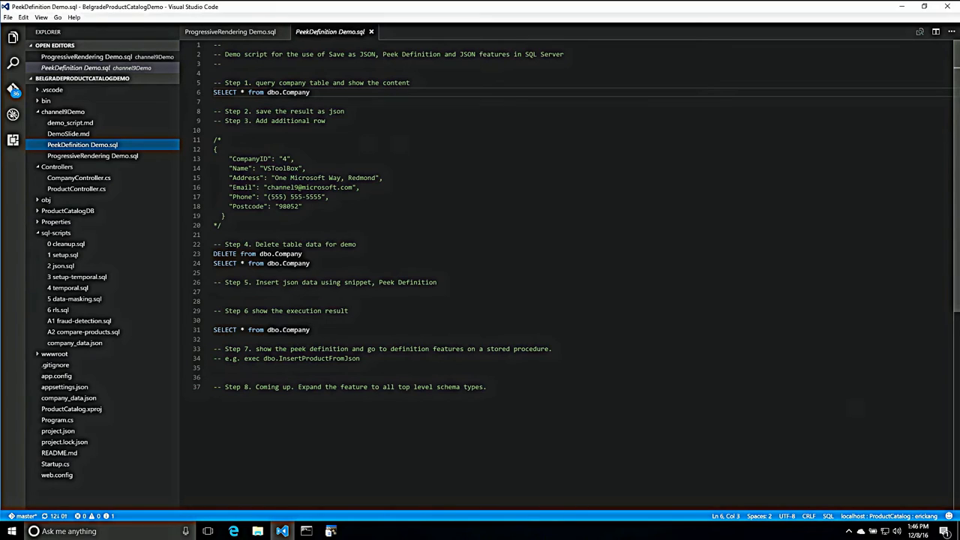
Step: Select the SELECT * from dbo.Company query on line 6 of PeekDefinition Demo.sql
click(314, 92)
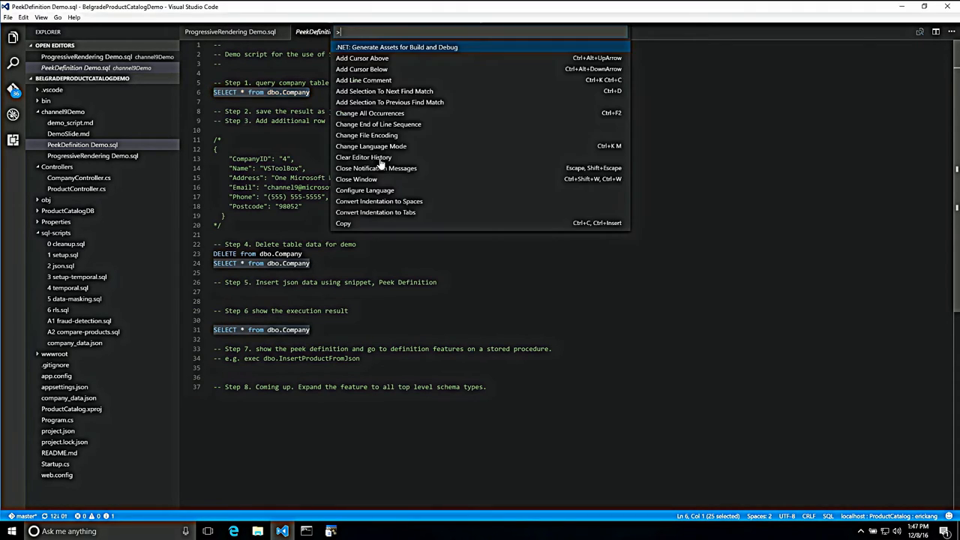
Step: Execute the Company query with MS SQL and save its three rows as company_data.json
text(sql)
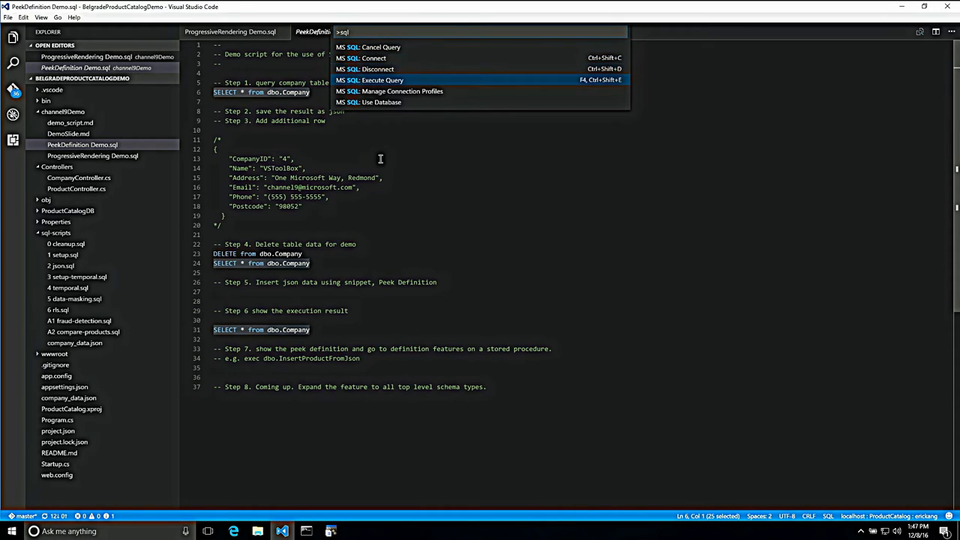
click(371, 80)
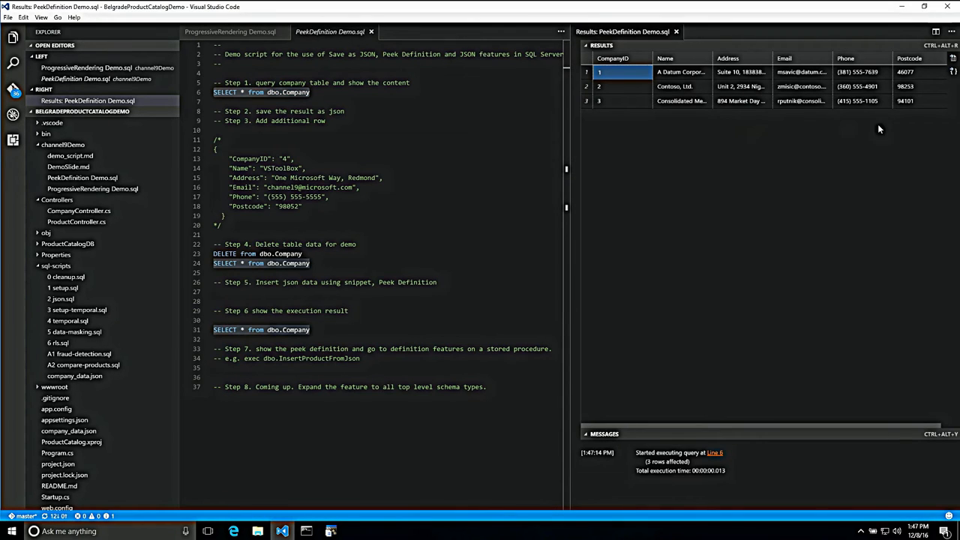
right_click(685, 99)
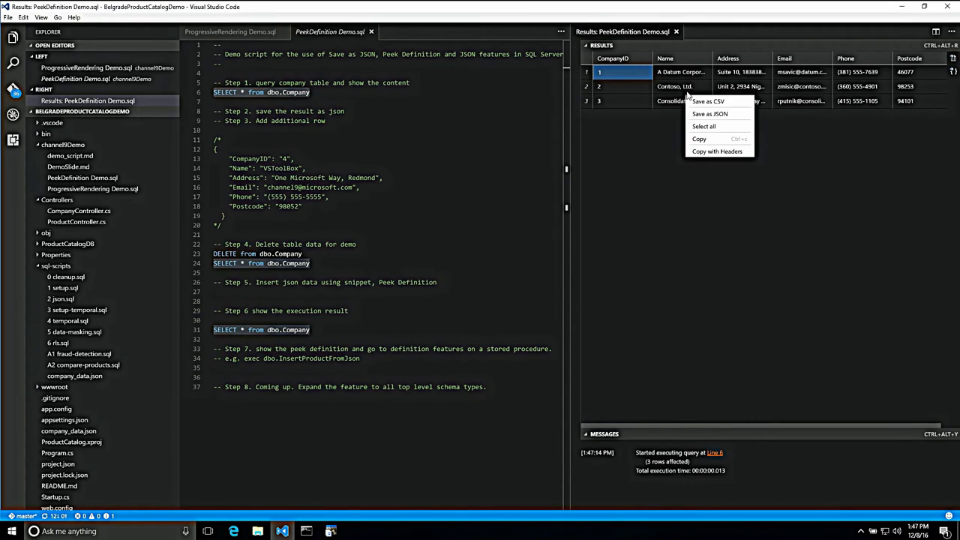
mouse_move(704, 126)
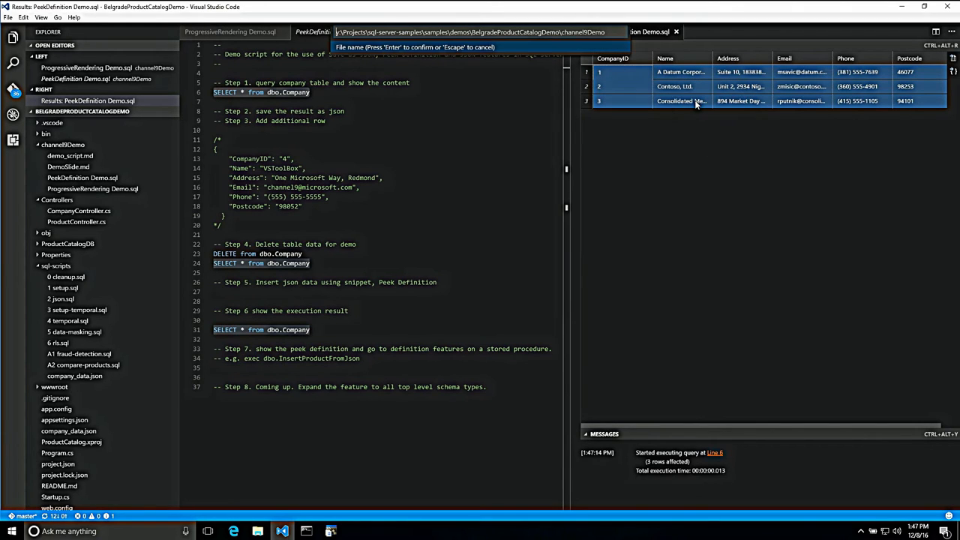
text(company_data)
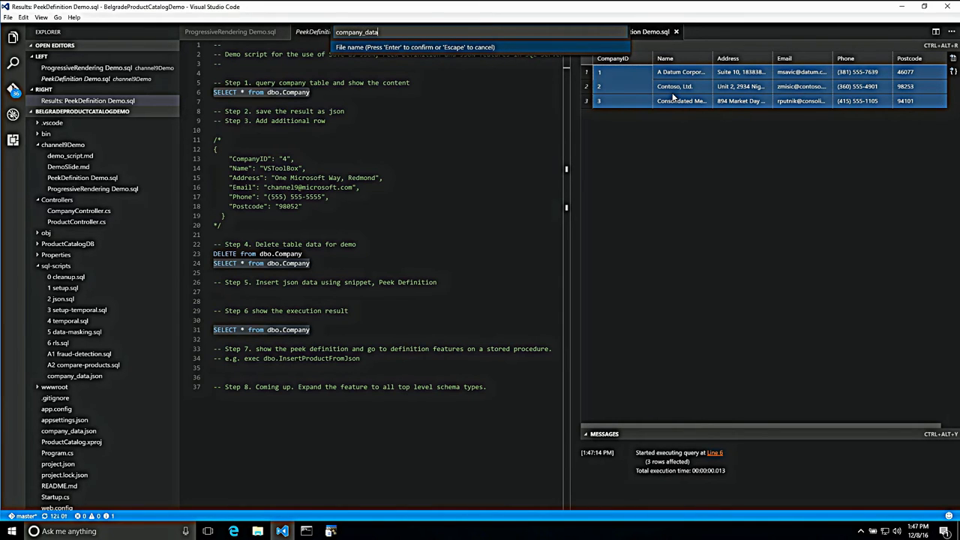
key(Enter)
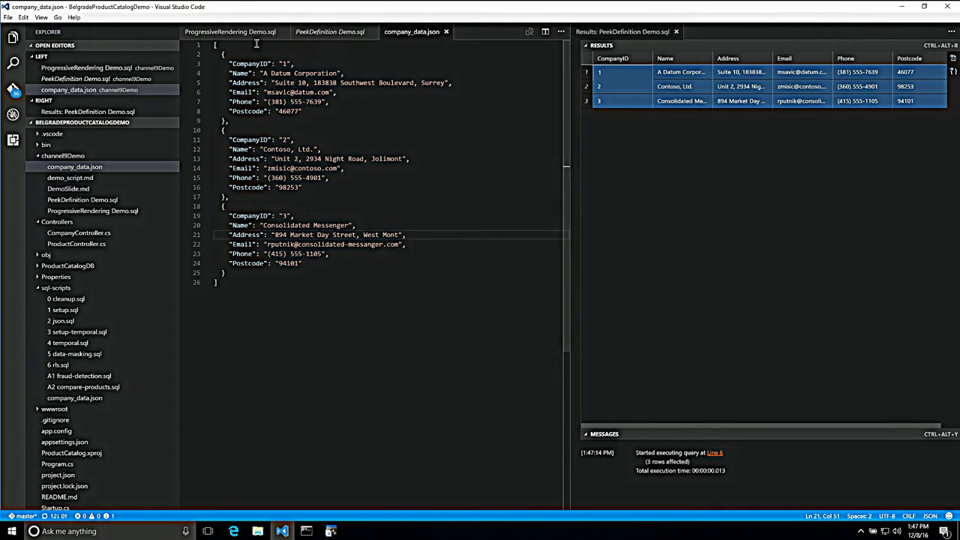
mouse_move(423, 73)
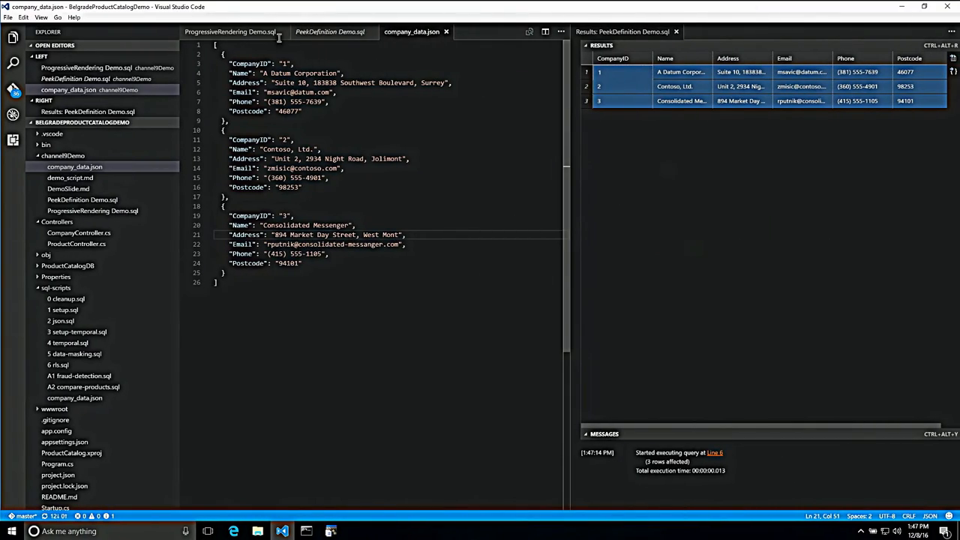
Step: Copy the CompanyID 4 VSToolBox JSON block into company_data.json
click(324, 31)
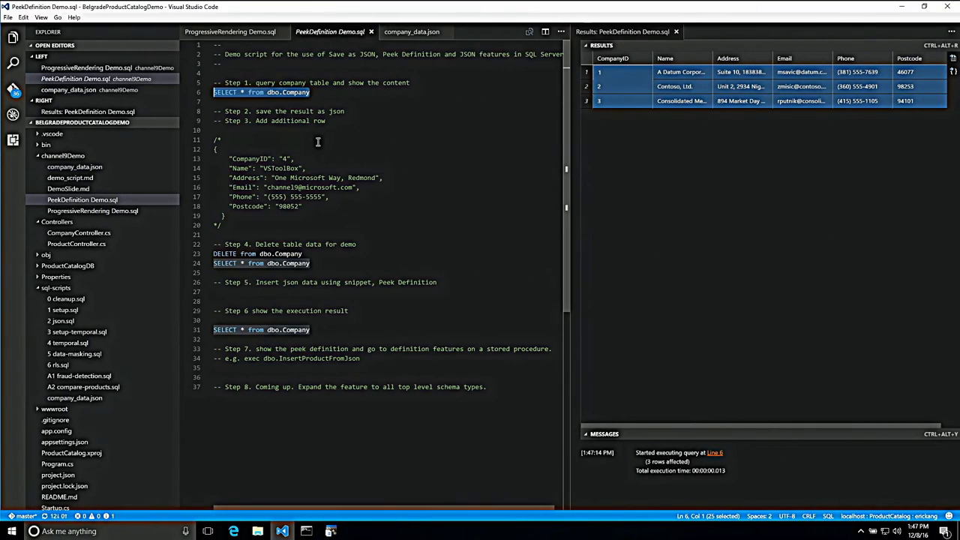
click(317, 206)
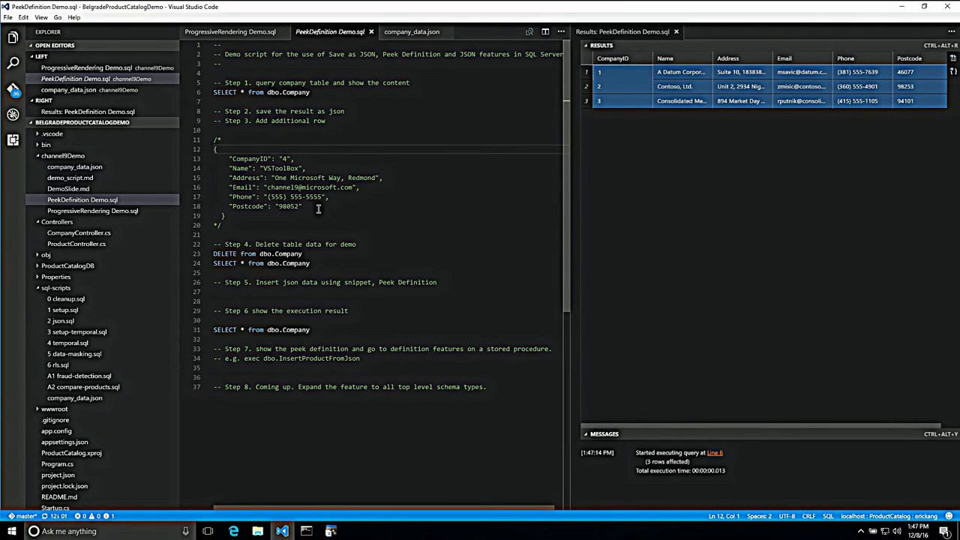
mouse_move(340, 178)
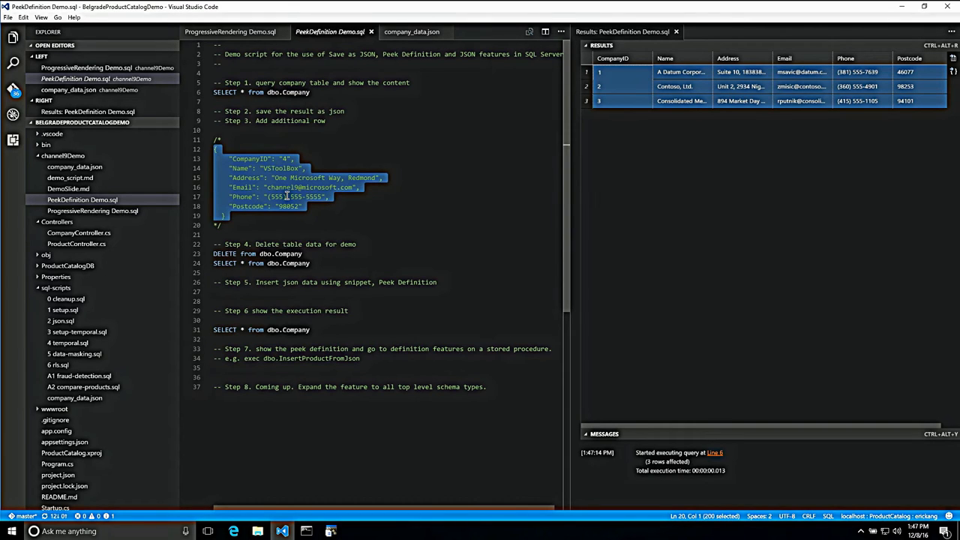
click(416, 30)
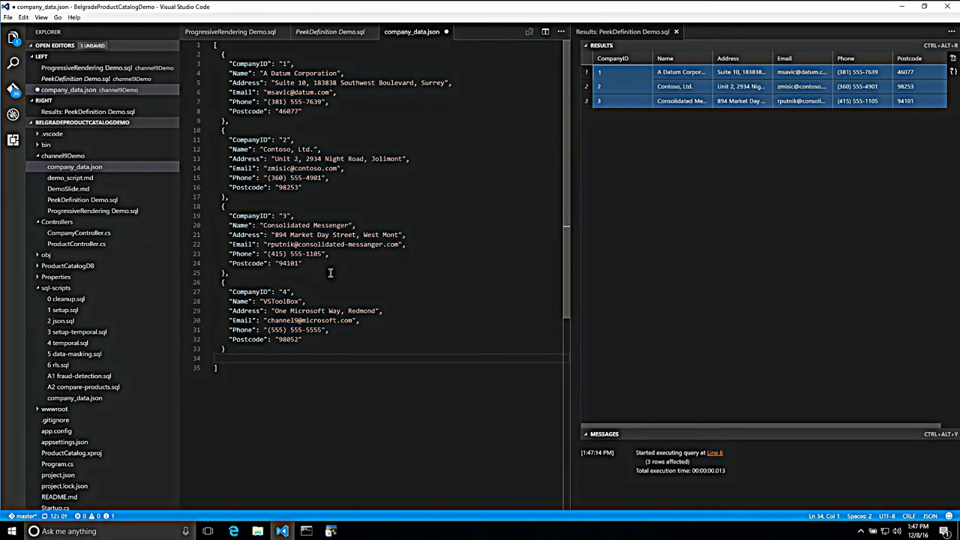
mouse_move(321, 30)
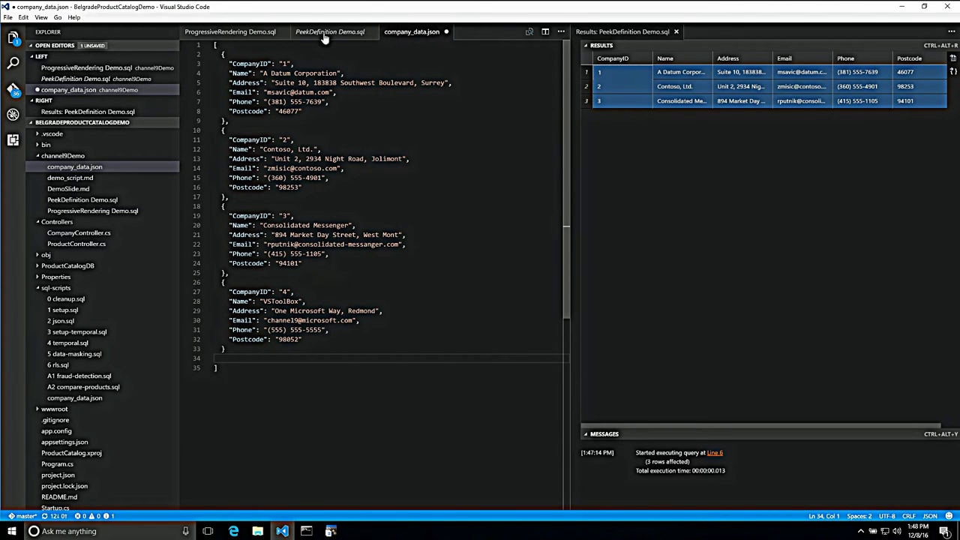
Step: Select the step 4 DELETE and SELECT statements and bring up the MS SQL commands
click(342, 32)
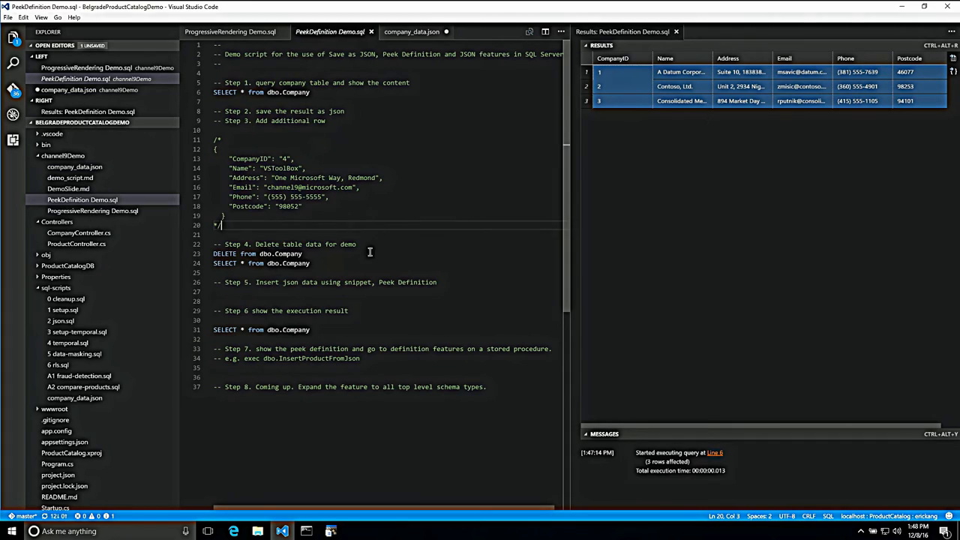
drag(241, 254, 310, 263)
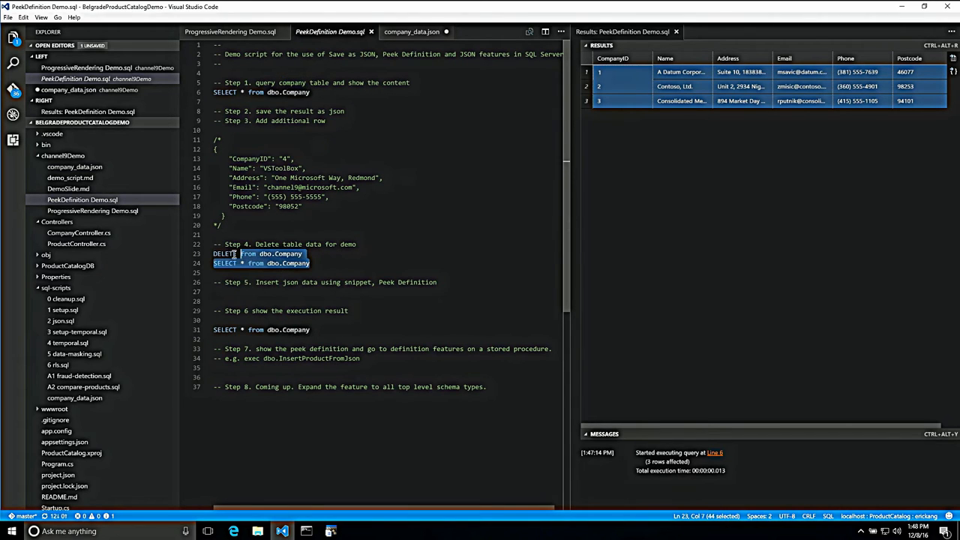
key(ctrl+shift+p)
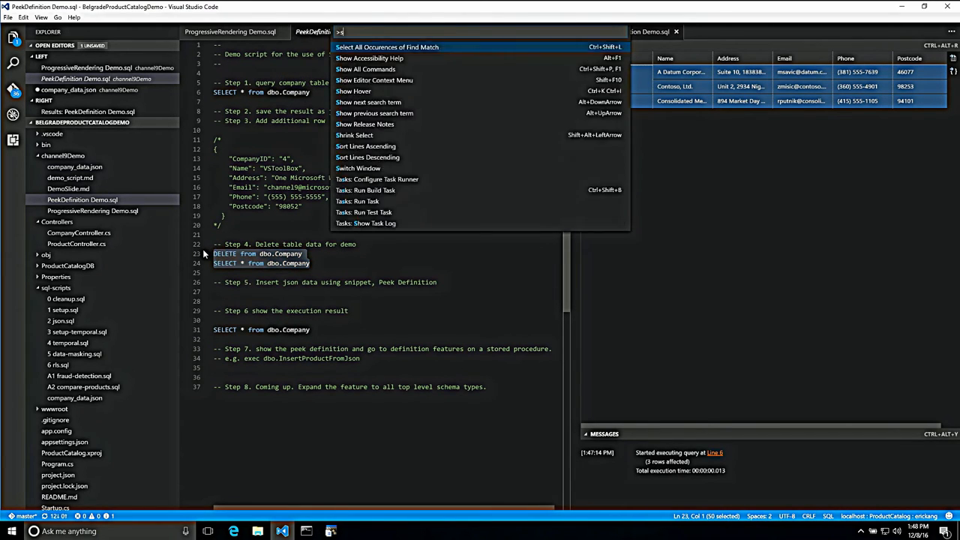
text(sqlc)
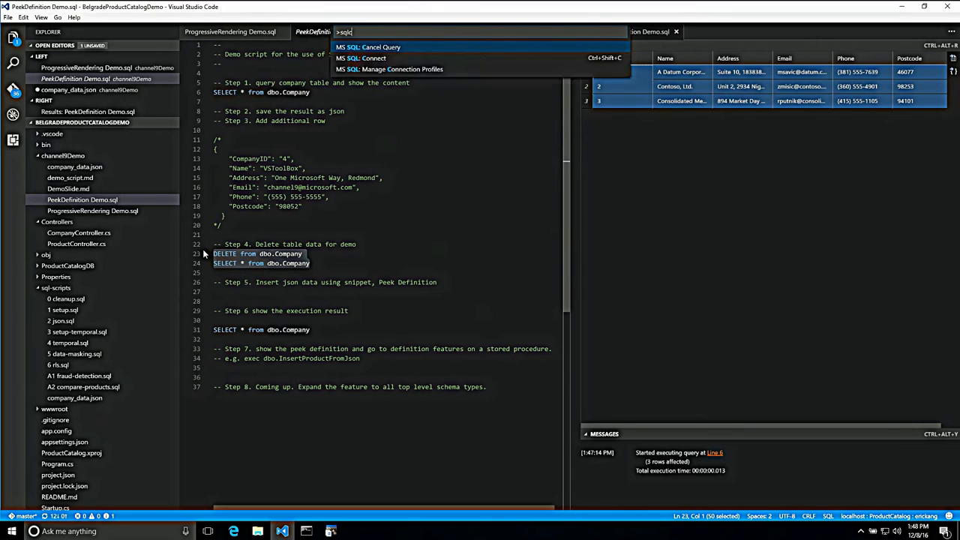